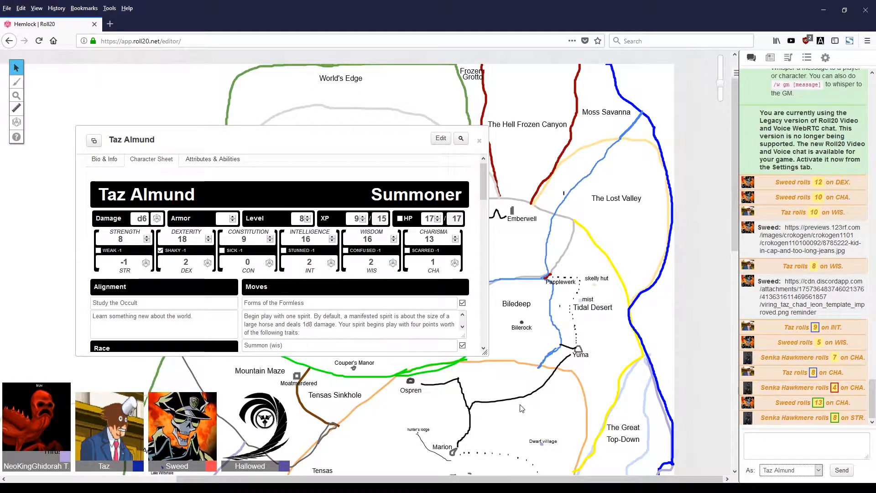
mouse_move(497, 308)
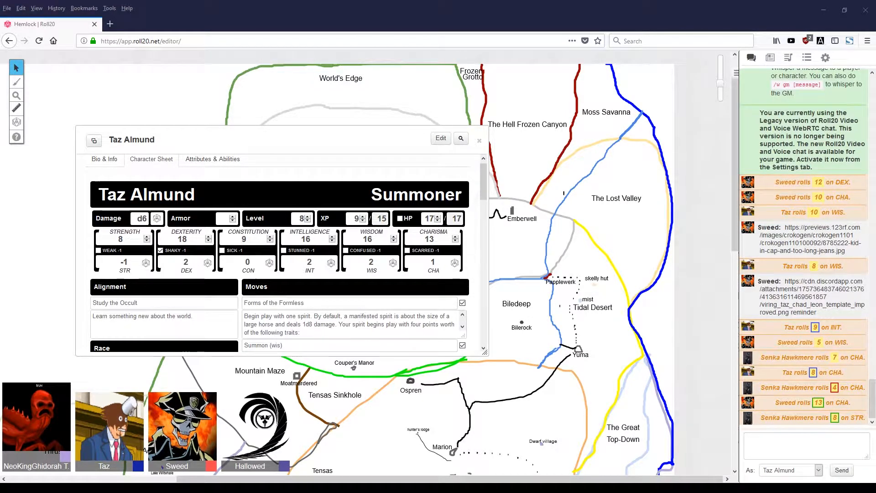
click(536, 441)
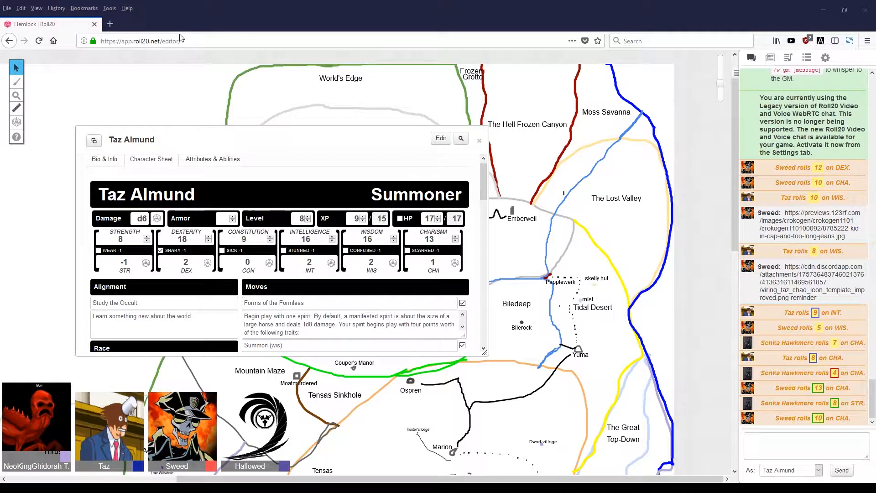
mouse_move(810, 93)
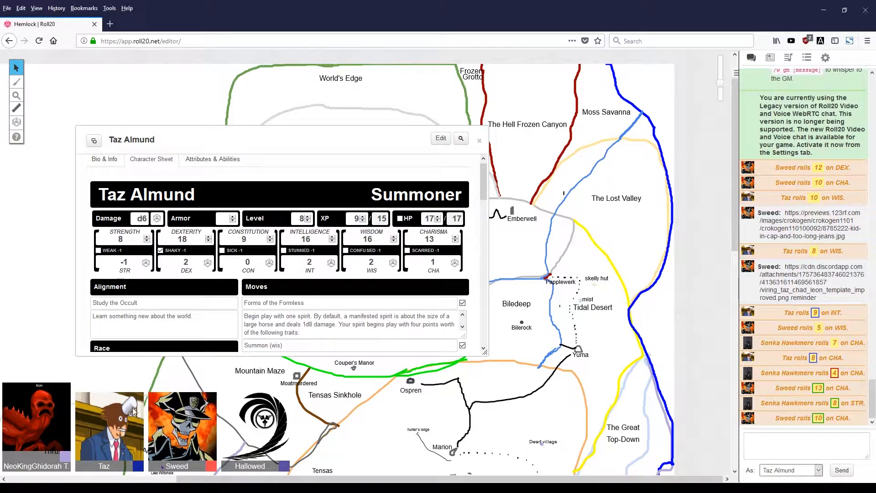
Step: Scroll Taz Almund's sheet down toward the Gear section
scroll(down, 3)
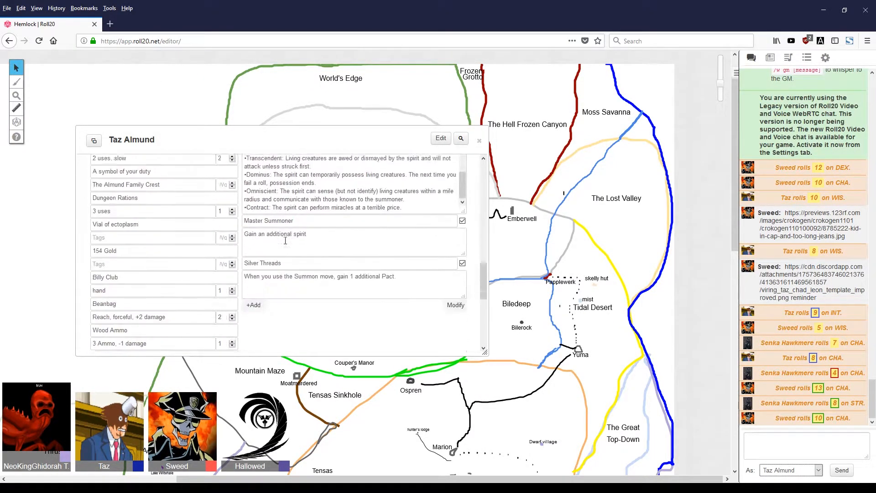
scroll(down, 3)
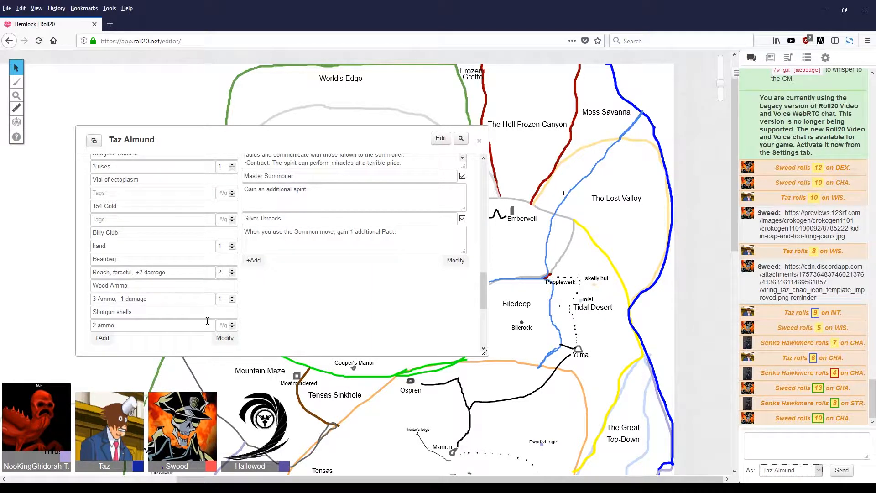
mouse_move(478, 315)
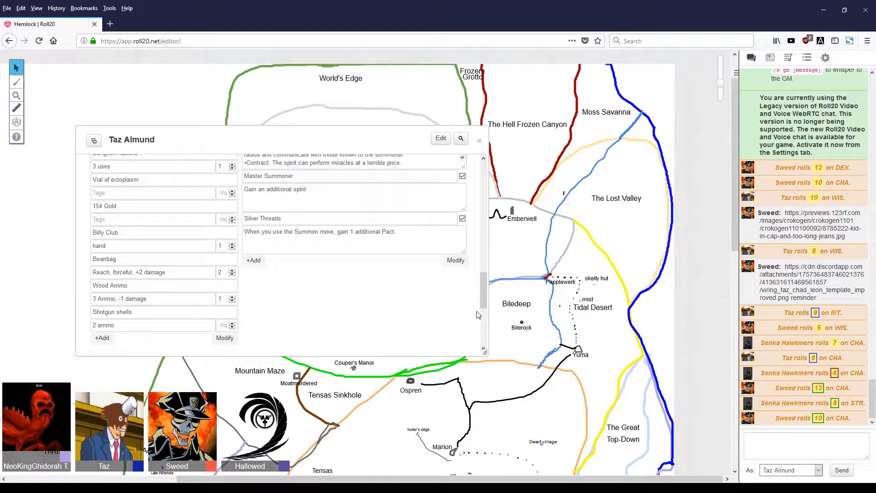
click(151, 166)
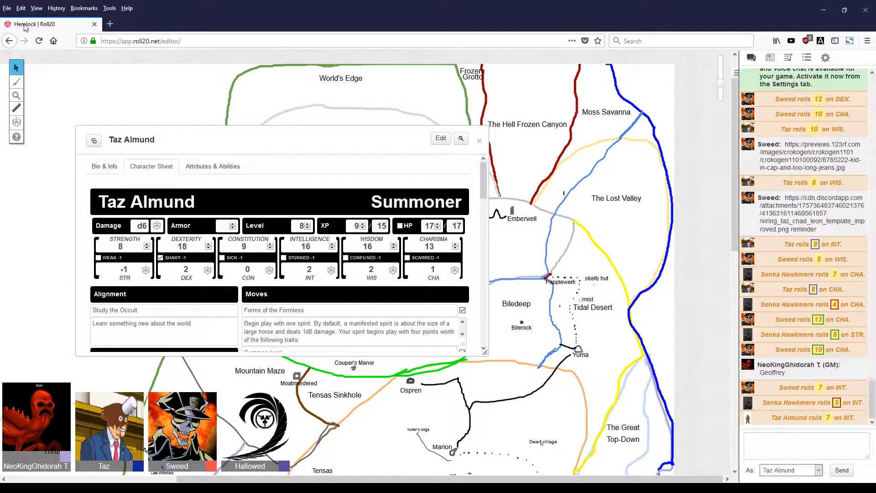
mouse_move(56, 8)
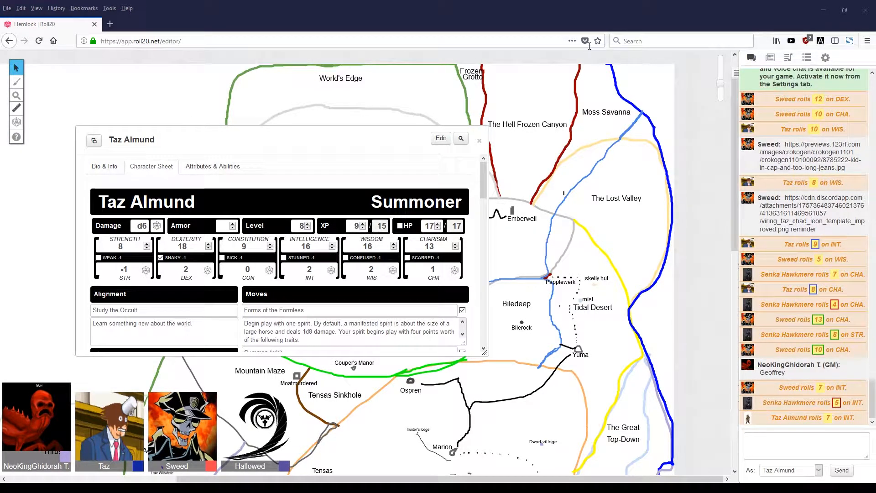
mouse_move(581, 41)
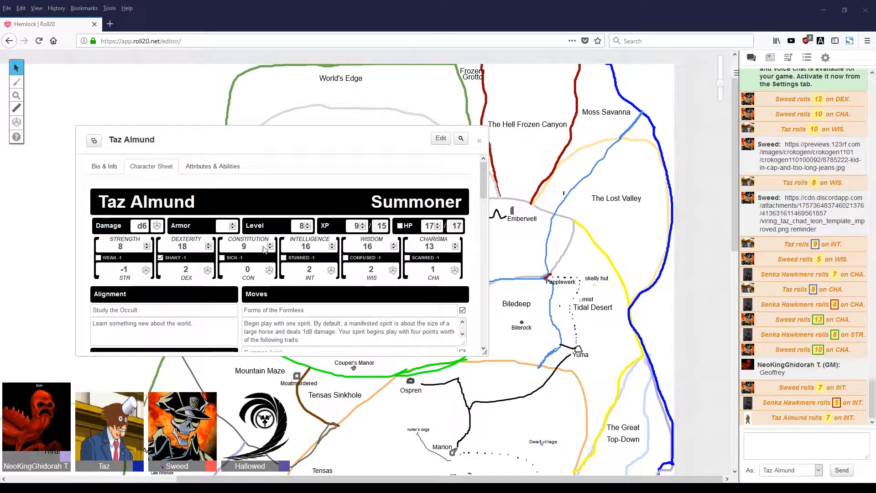
mouse_move(411, 253)
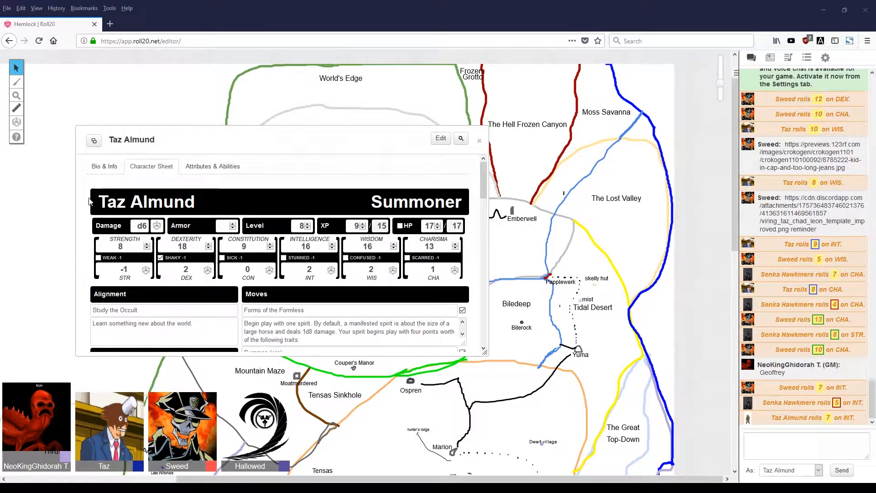
mouse_move(77, 228)
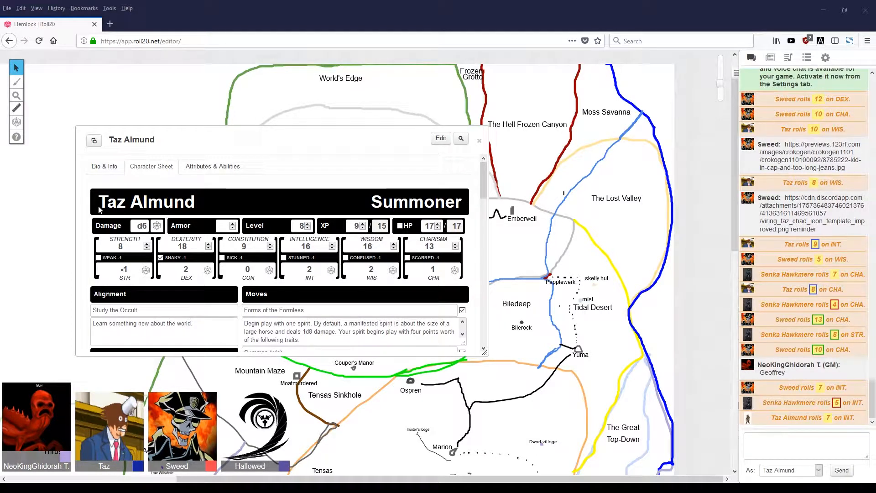
mouse_move(144, 274)
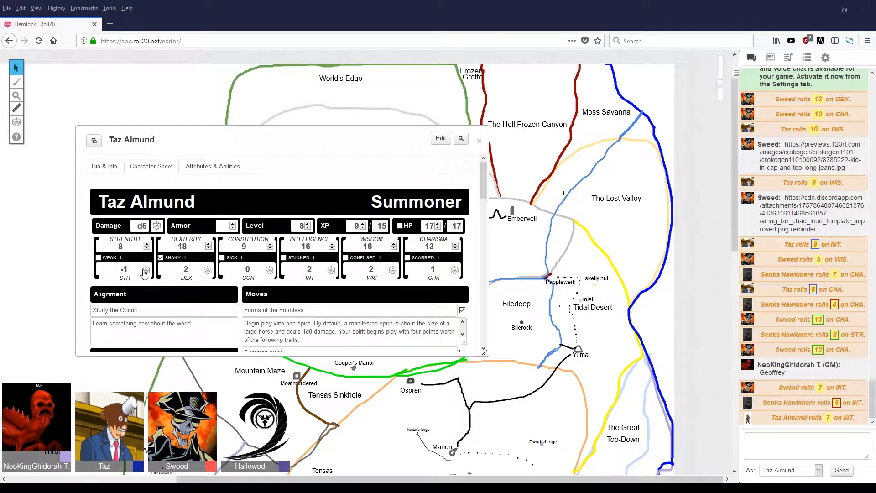
mouse_move(235, 447)
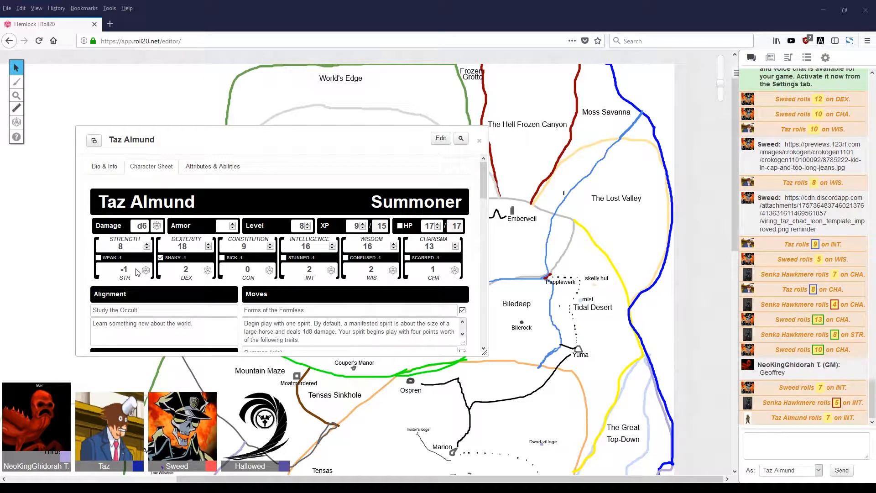
mouse_move(87, 299)
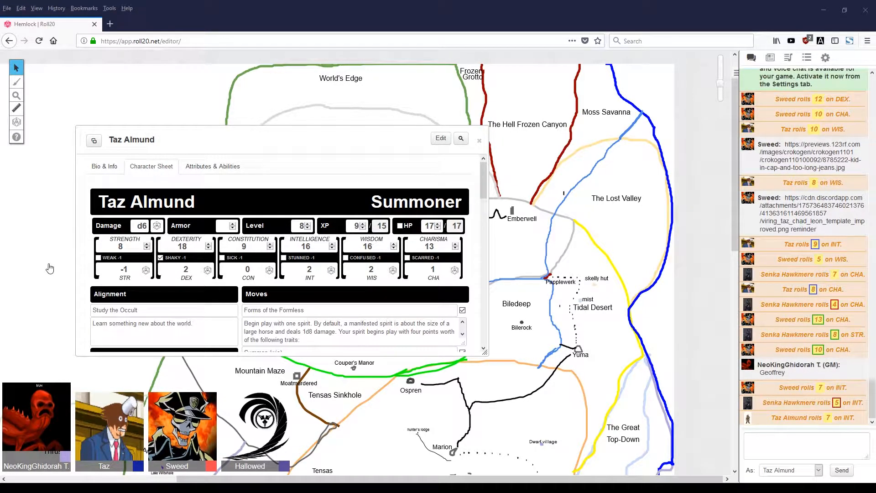
mouse_move(29, 225)
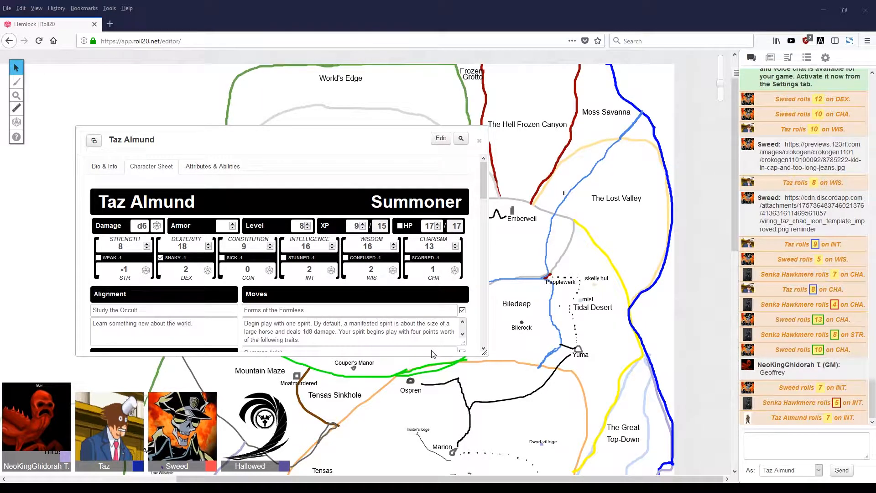
mouse_move(421, 343)
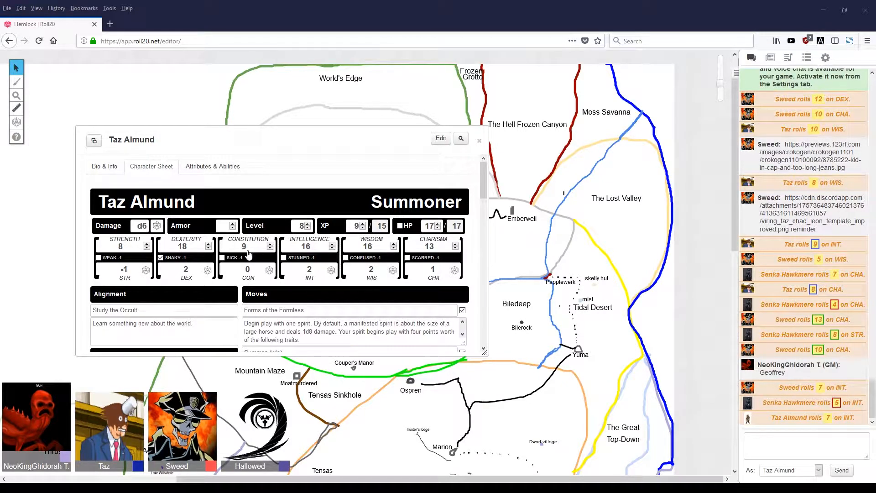
mouse_move(282, 286)
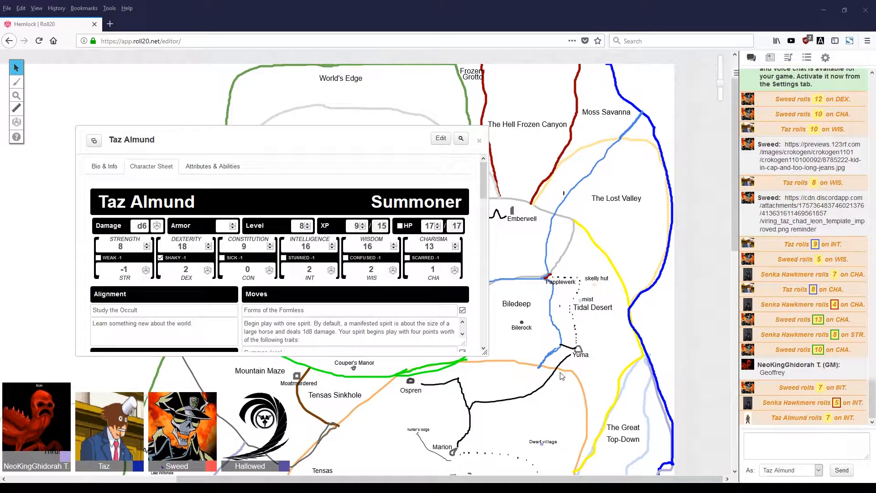
mouse_move(374, 343)
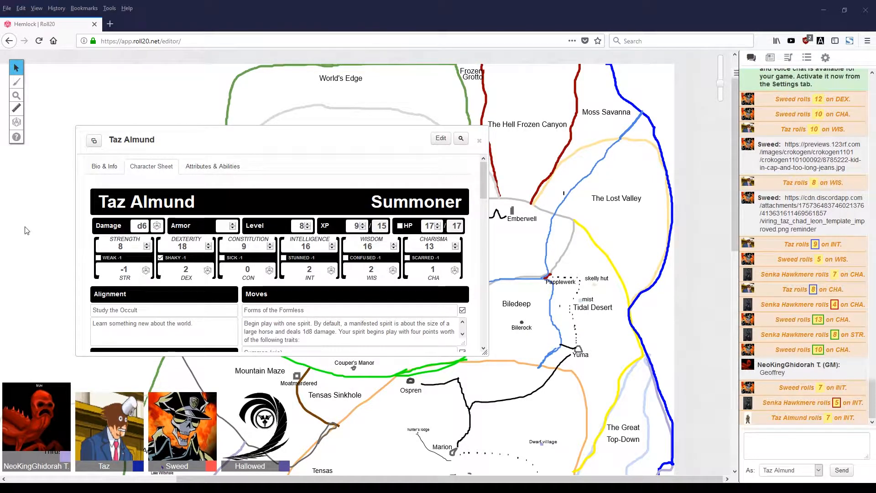
mouse_move(41, 246)
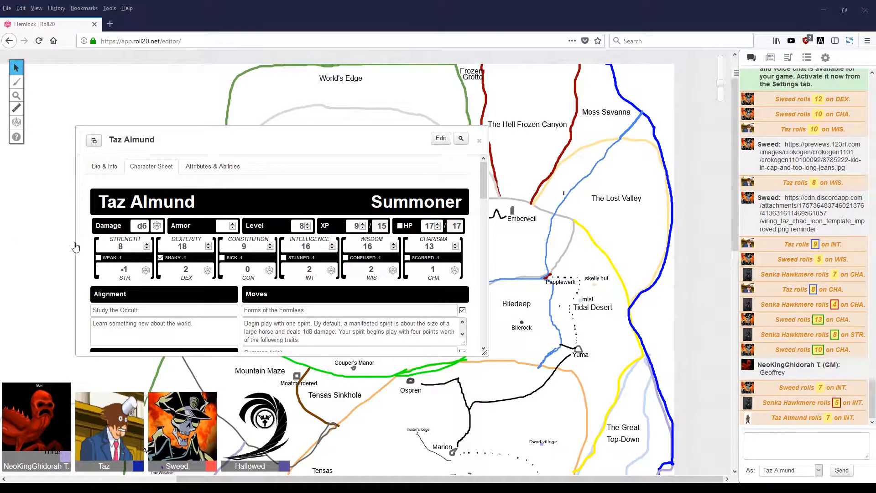
mouse_move(66, 248)
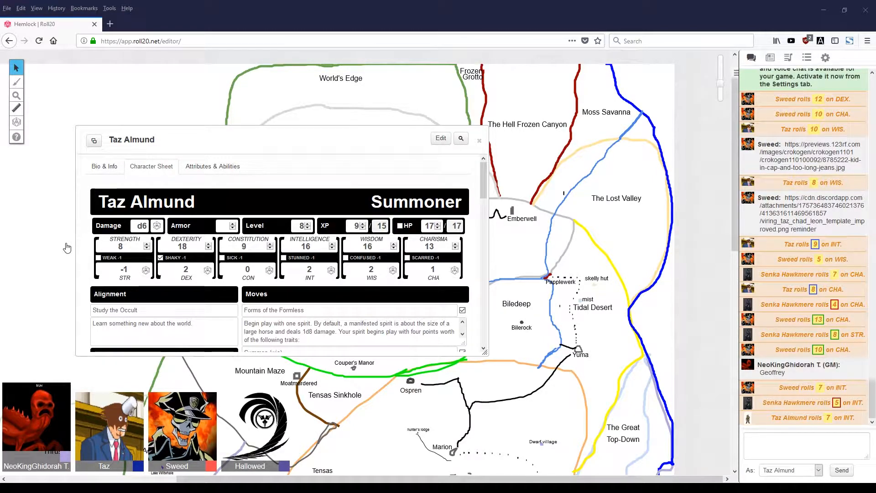
mouse_move(79, 243)
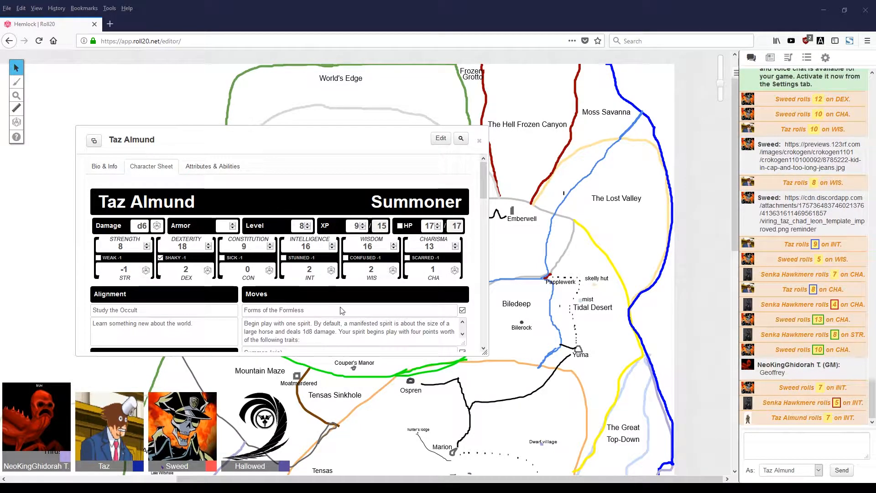
mouse_move(292, 188)
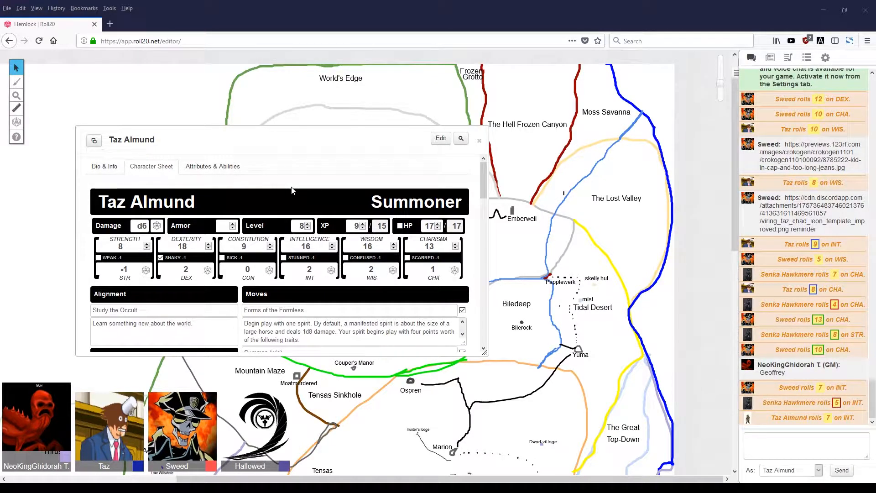
mouse_move(149, 69)
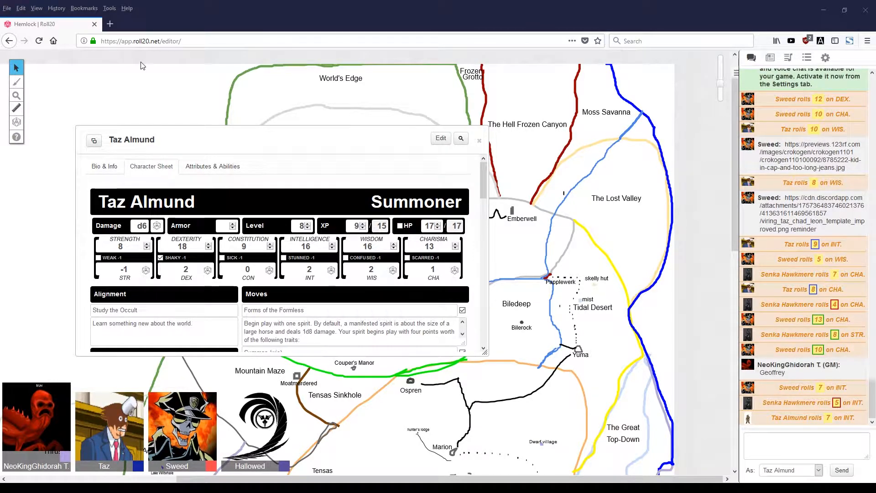
mouse_move(149, 84)
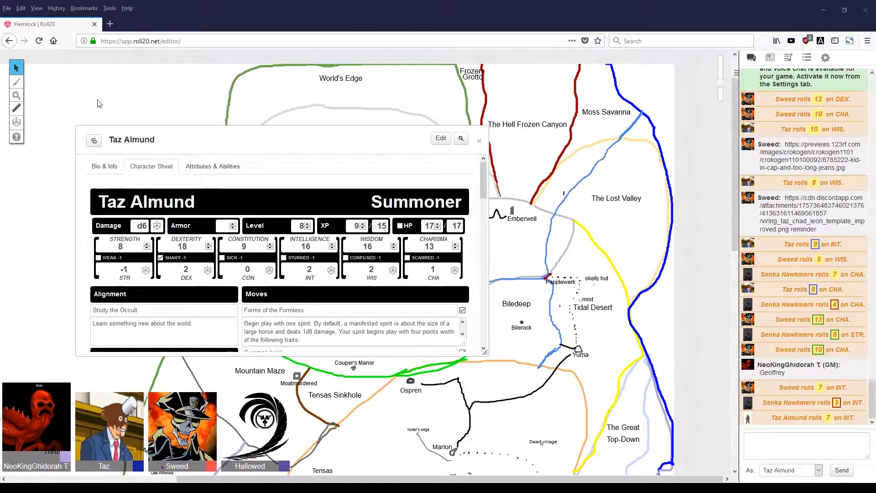
mouse_move(45, 195)
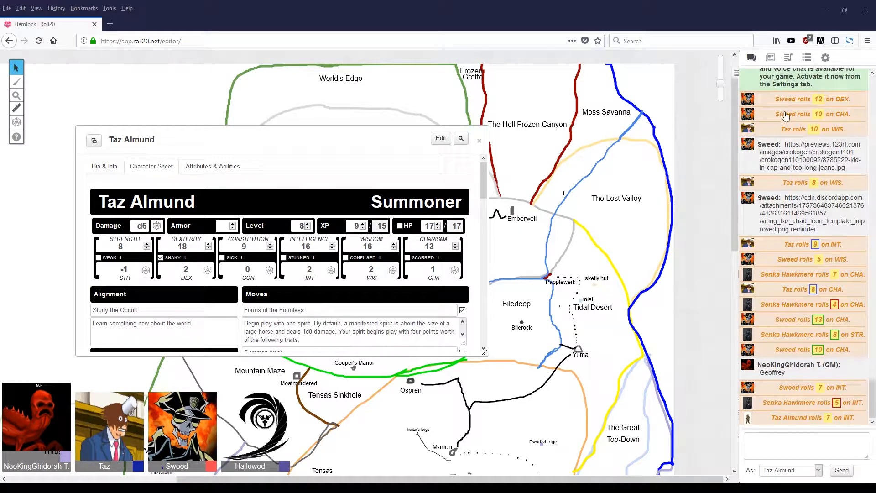
mouse_move(239, 387)
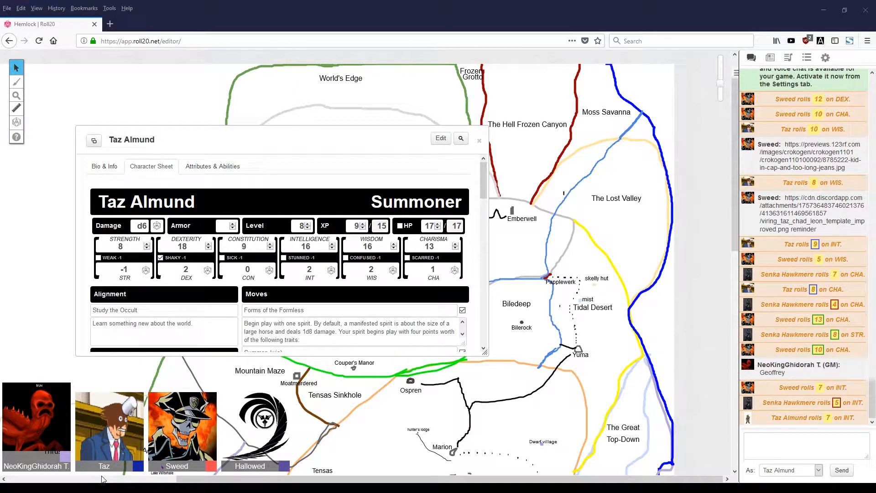
mouse_move(822, 96)
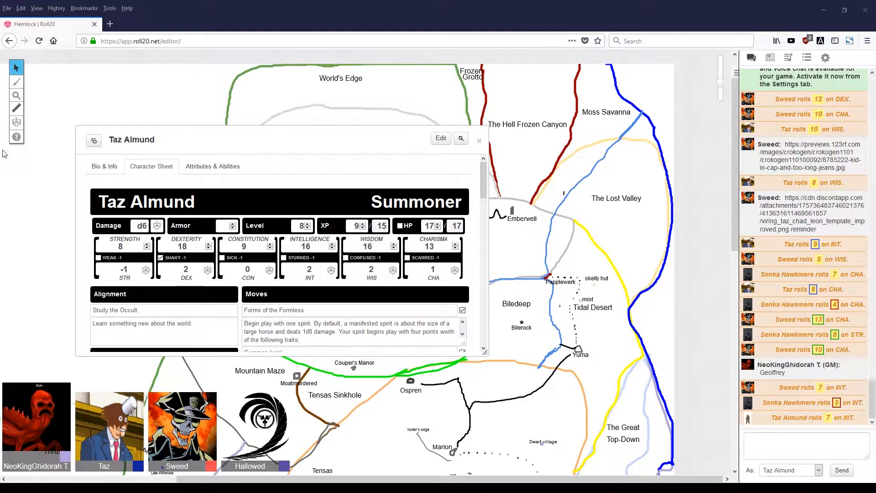
mouse_move(66, 295)
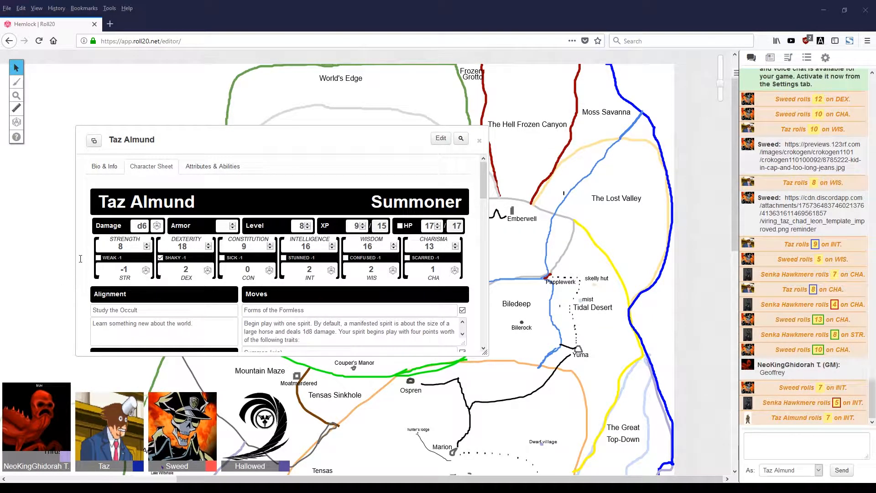
mouse_move(89, 190)
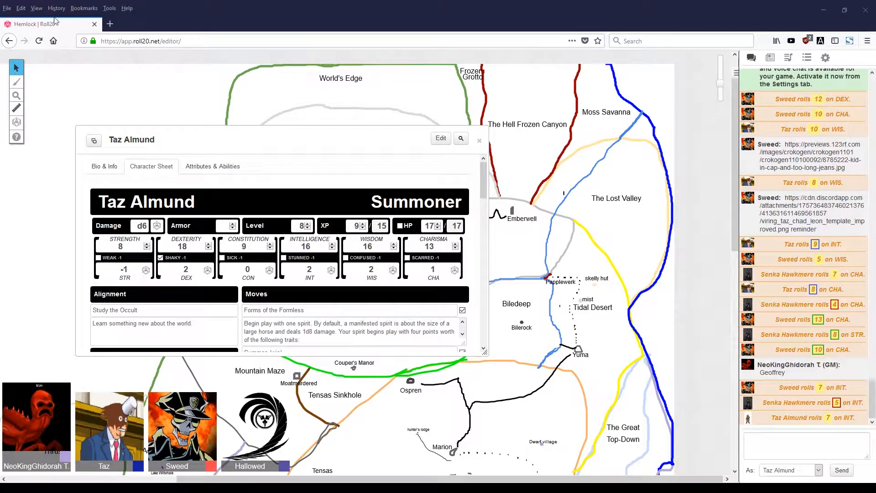
mouse_move(166, 58)
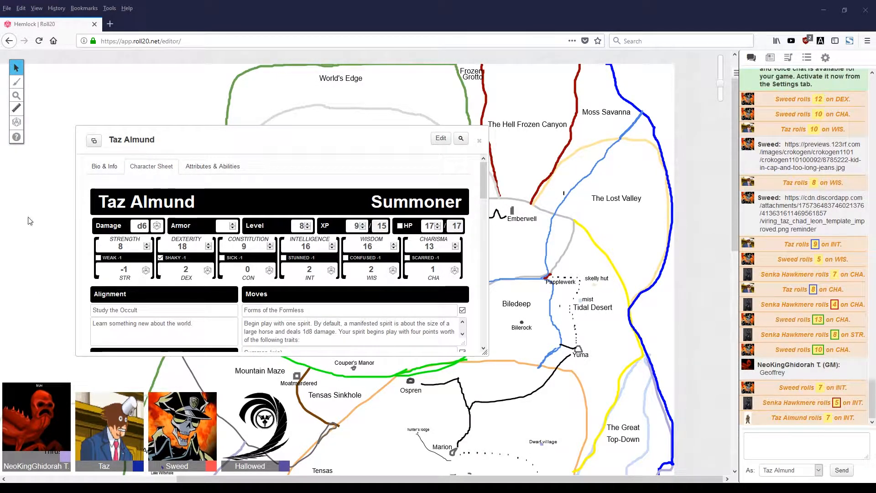
mouse_move(34, 205)
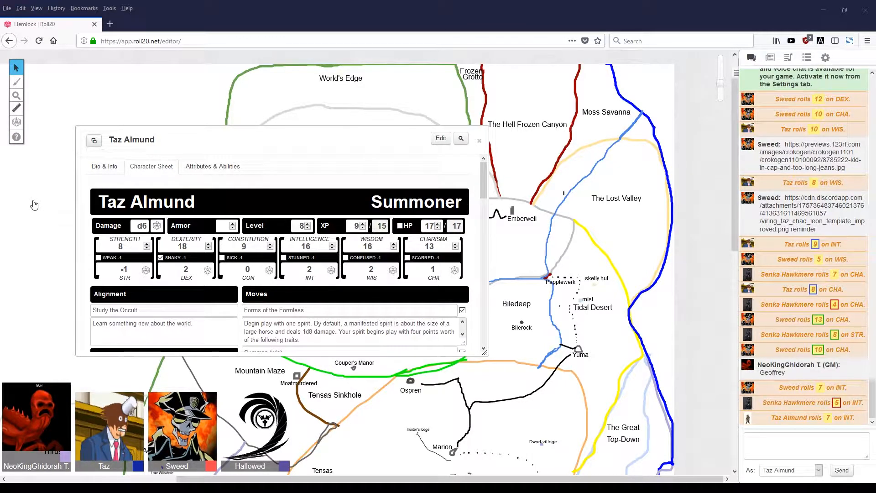
mouse_move(111, 211)
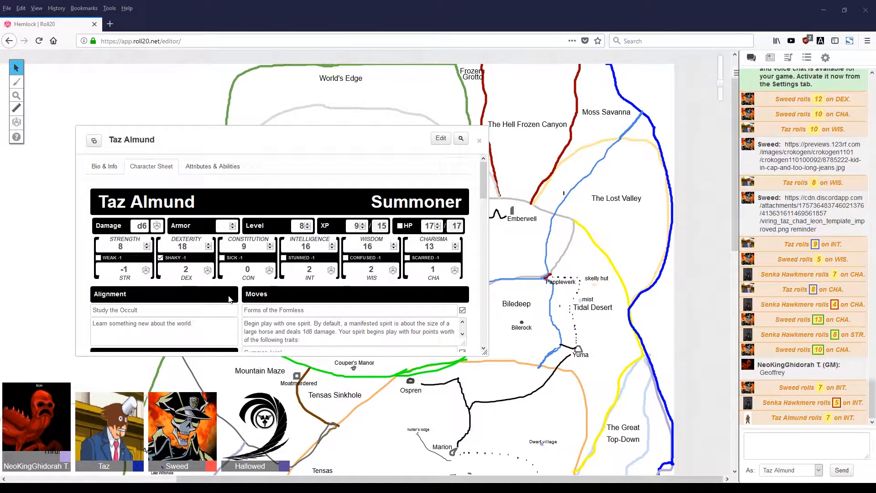
mouse_move(237, 299)
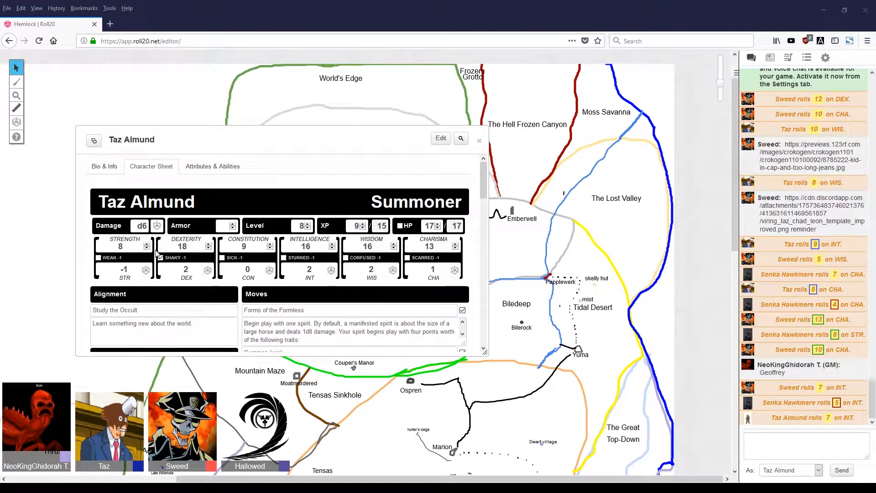
mouse_move(34, 238)
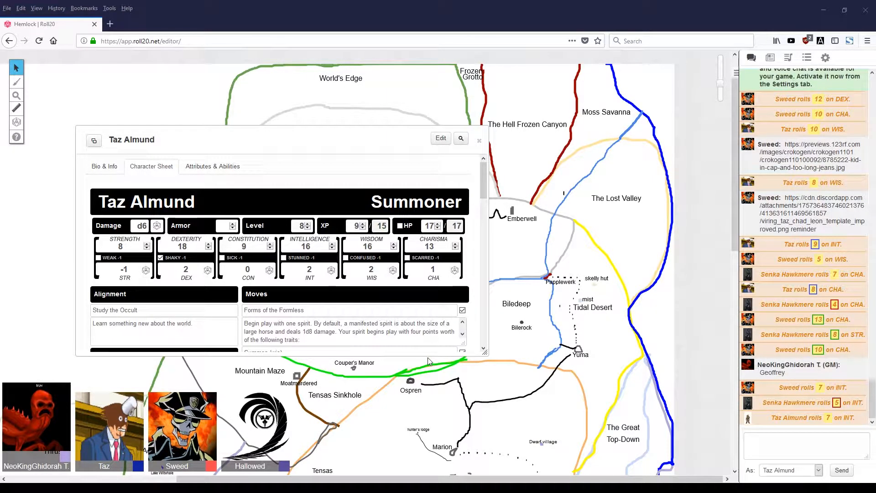
mouse_move(426, 353)
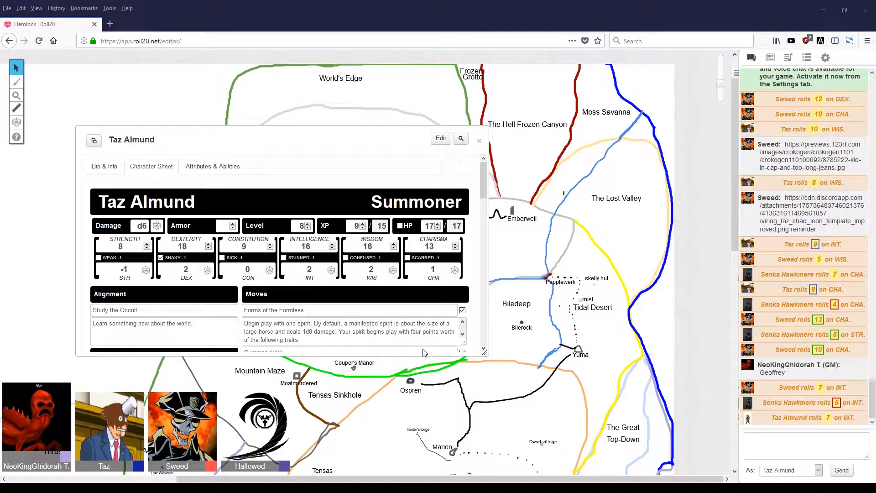
mouse_move(44, 203)
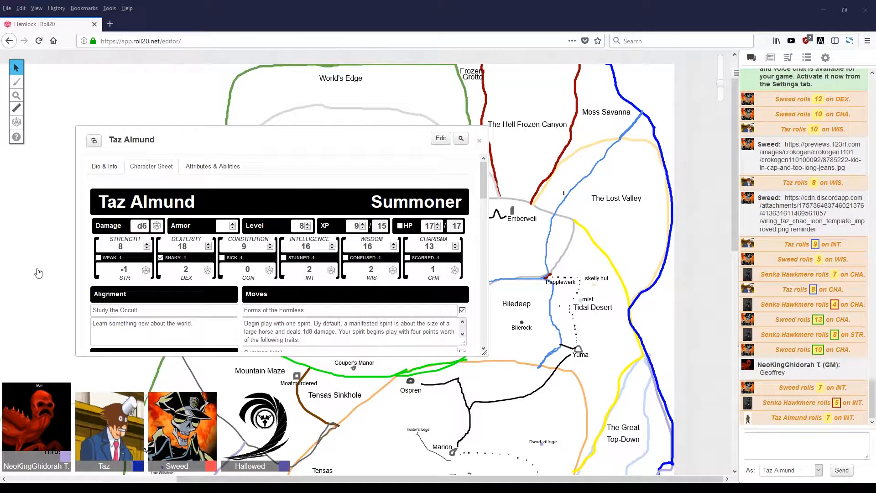
mouse_move(41, 262)
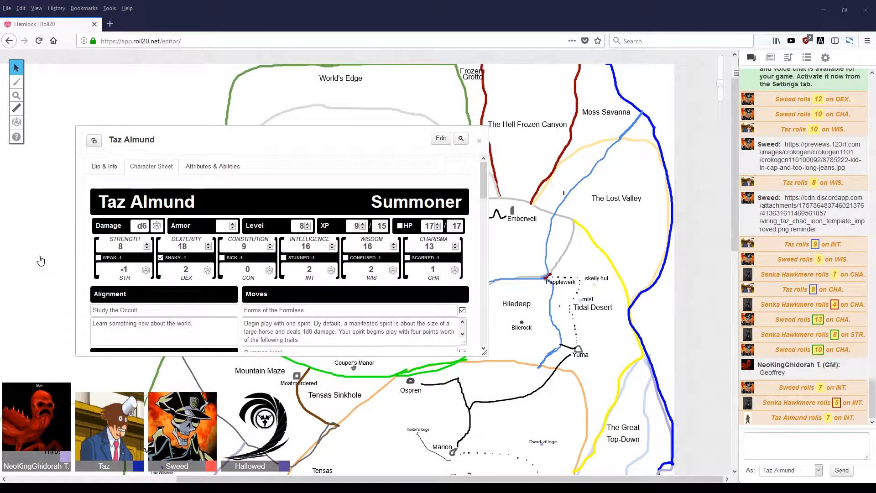
mouse_move(43, 255)
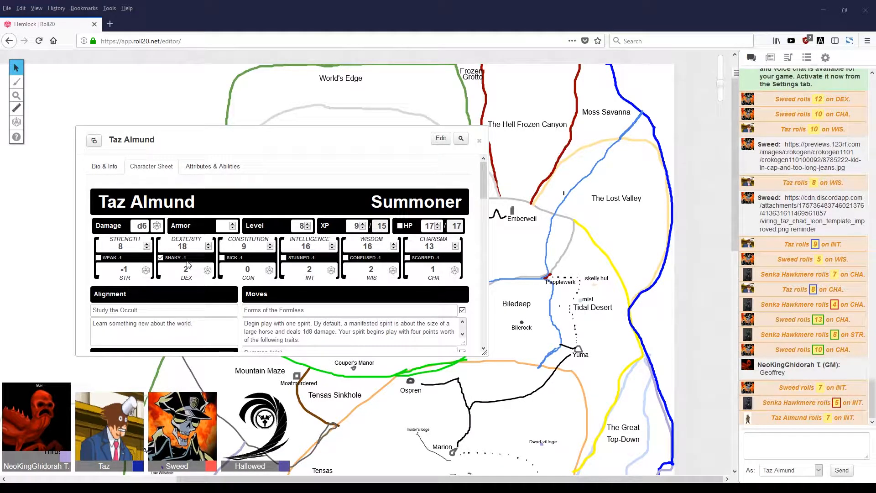
mouse_move(63, 290)
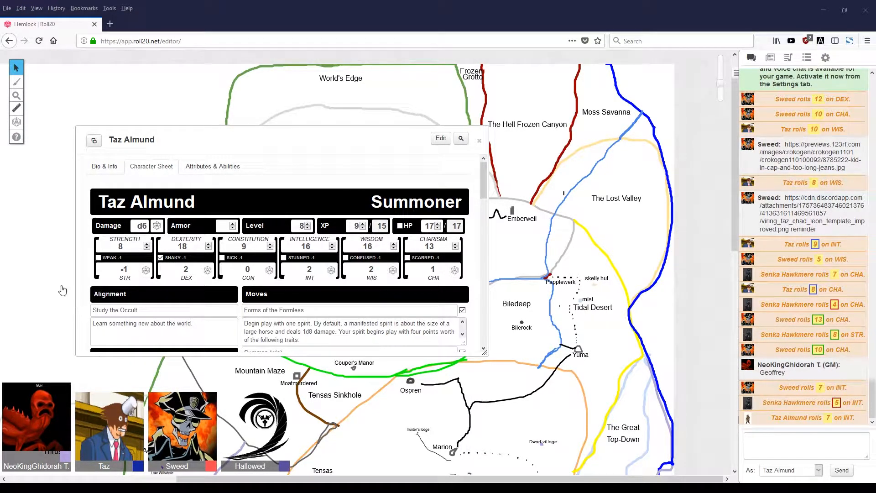
mouse_move(46, 222)
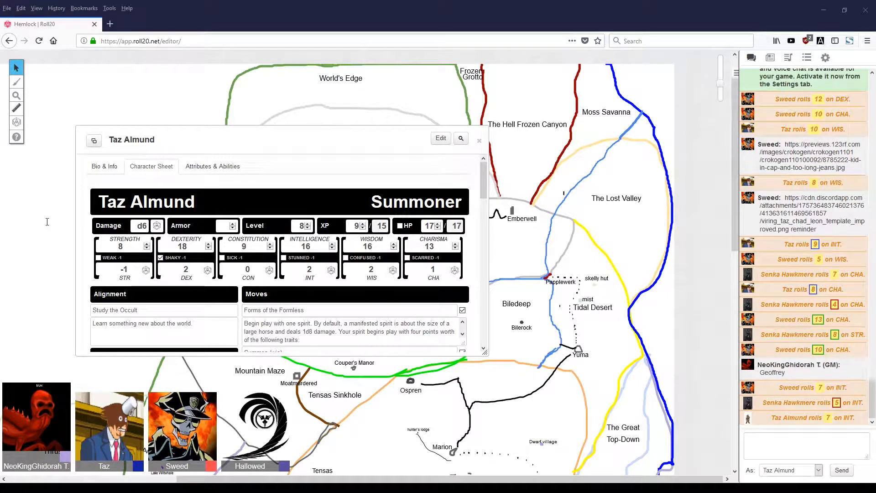
mouse_move(39, 268)
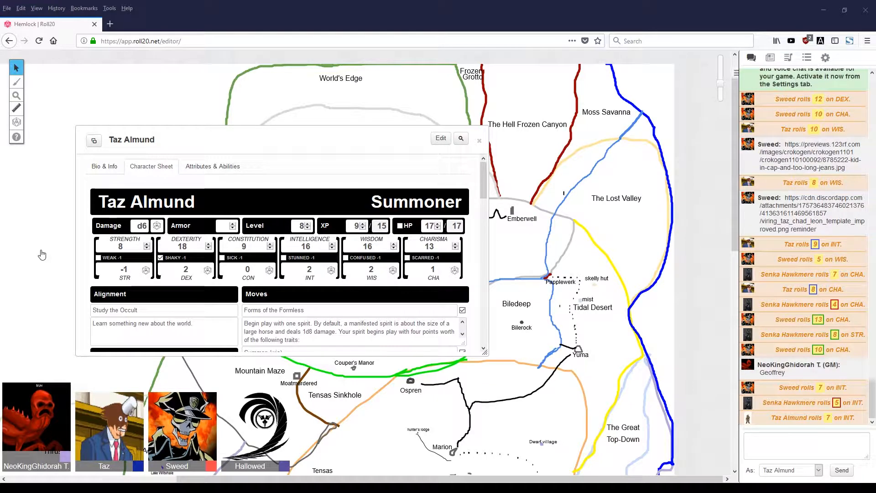
mouse_move(26, 246)
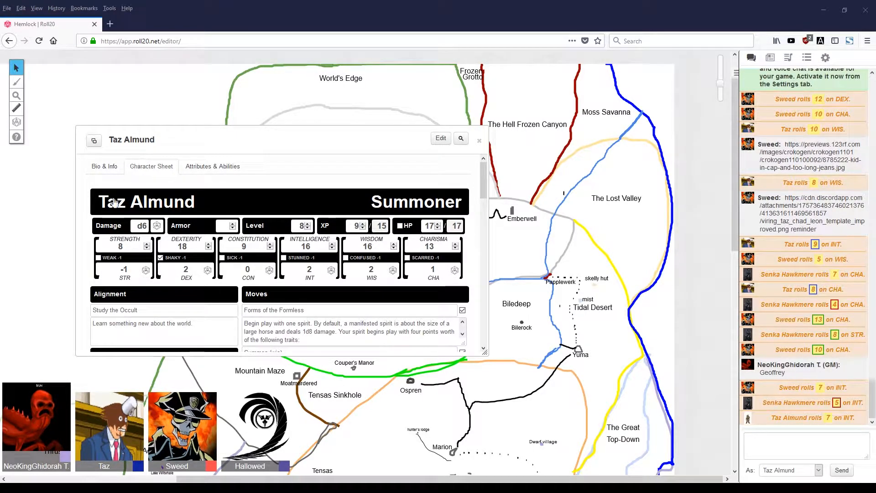
mouse_move(58, 302)
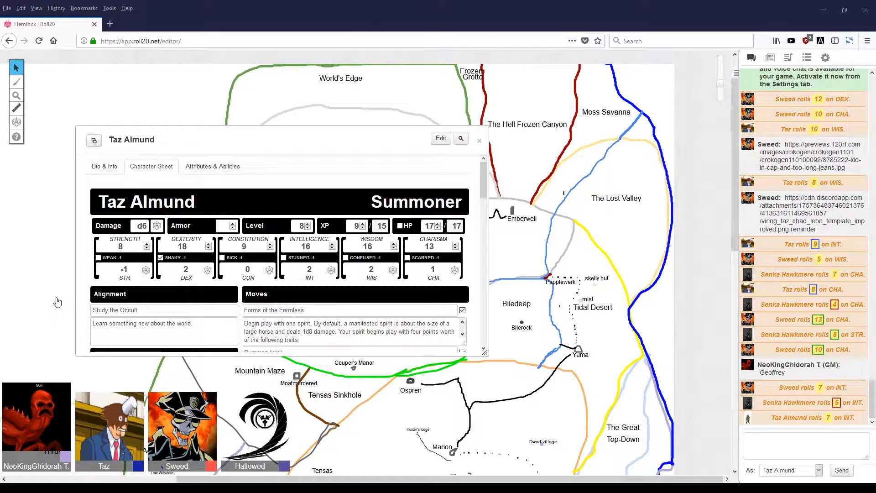
mouse_move(66, 258)
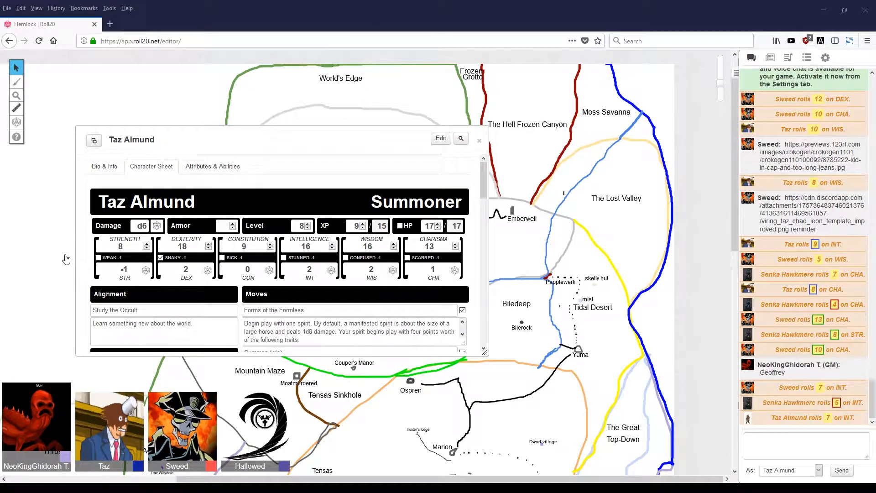
mouse_move(71, 225)
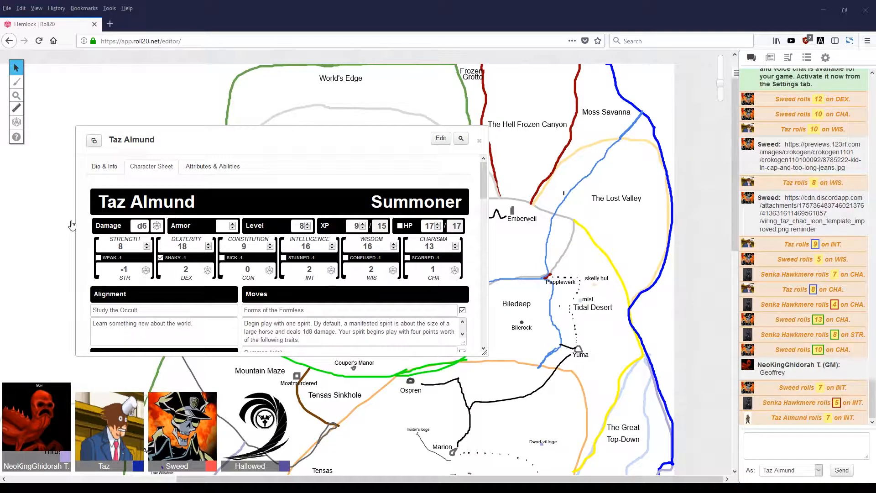
mouse_move(42, 164)
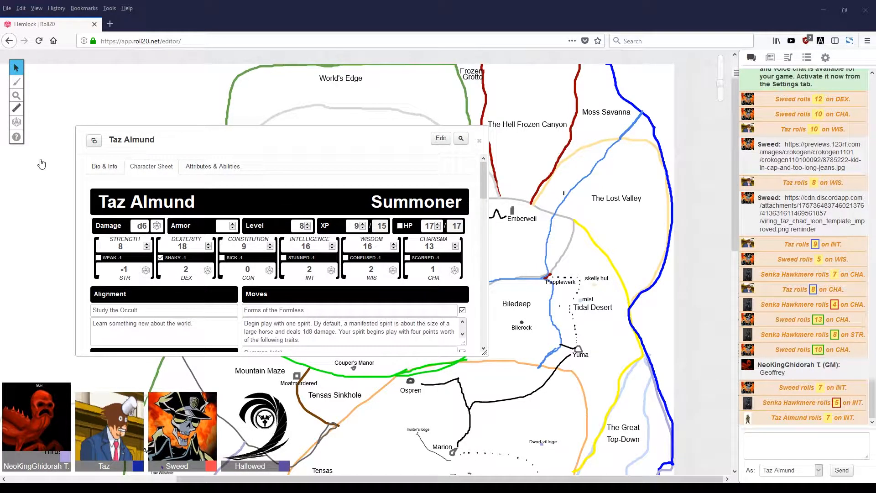
mouse_move(55, 214)
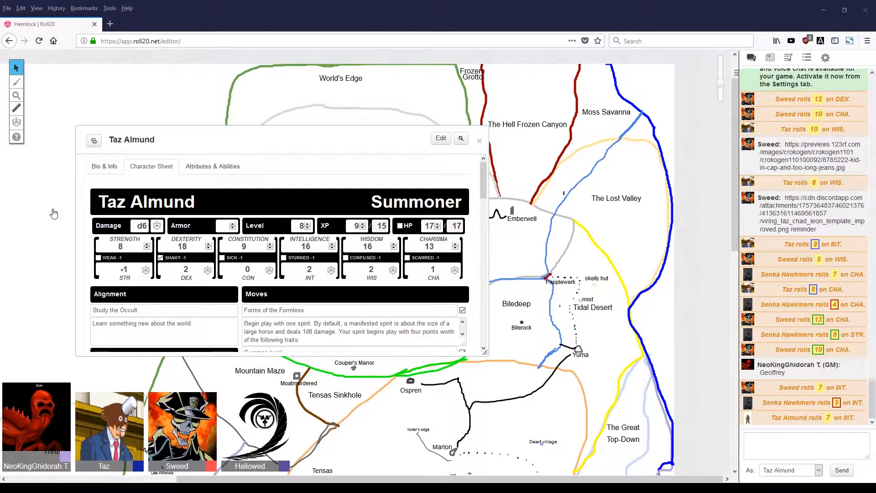
mouse_move(84, 245)
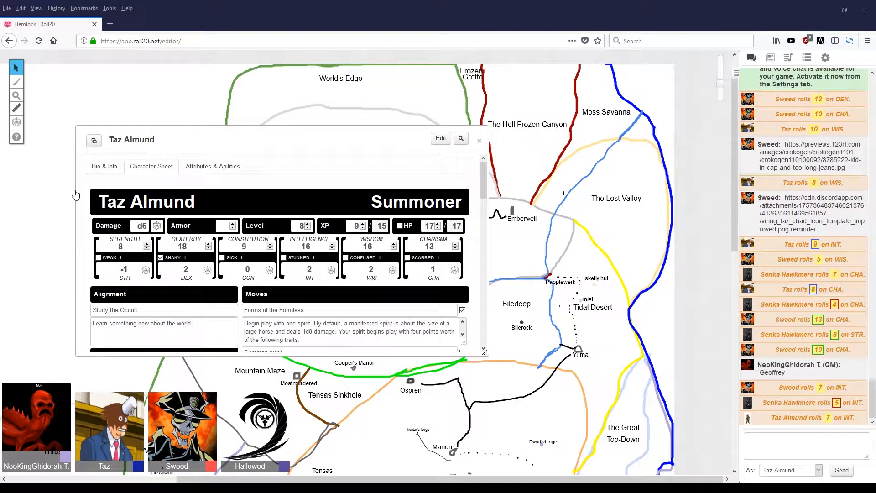
mouse_move(56, 350)
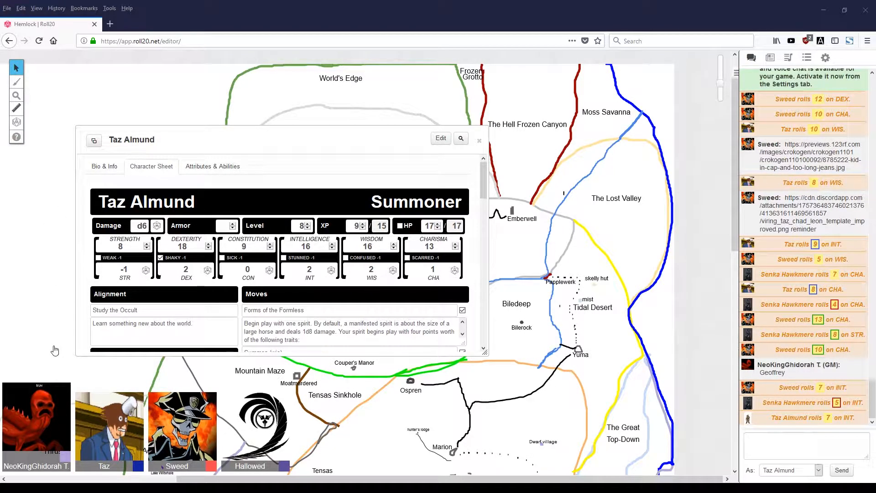
mouse_move(55, 295)
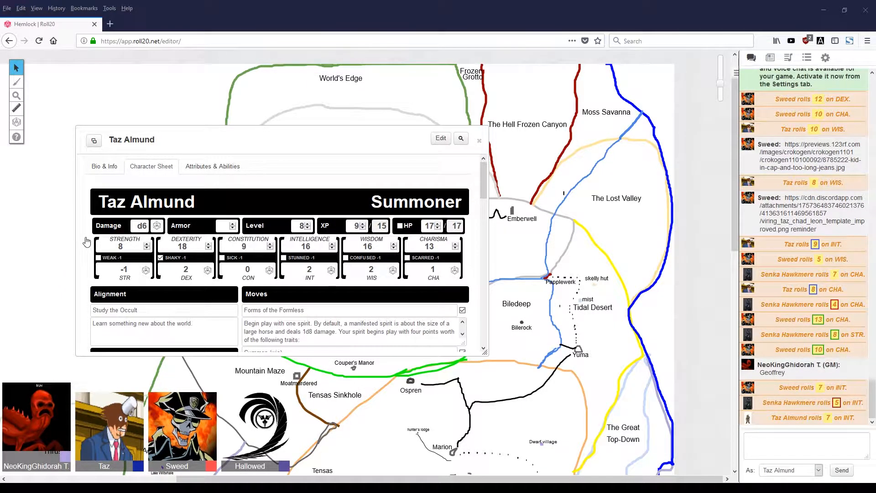
mouse_move(96, 232)
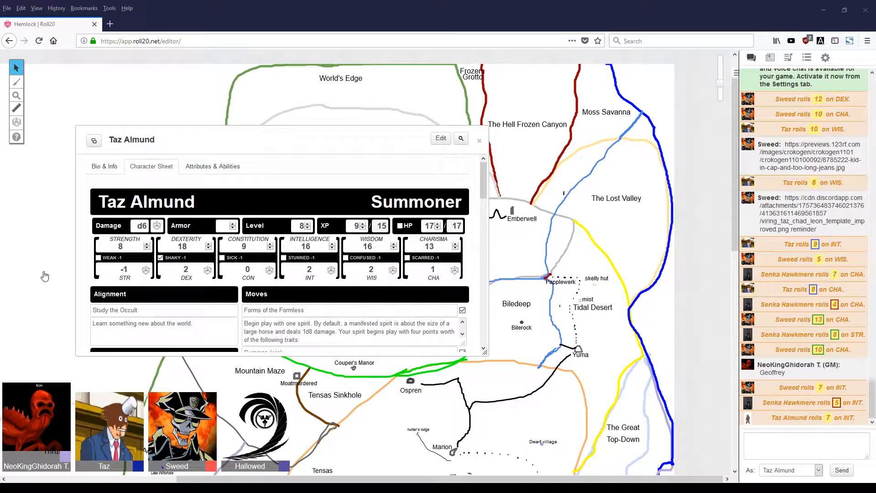
mouse_move(71, 287)
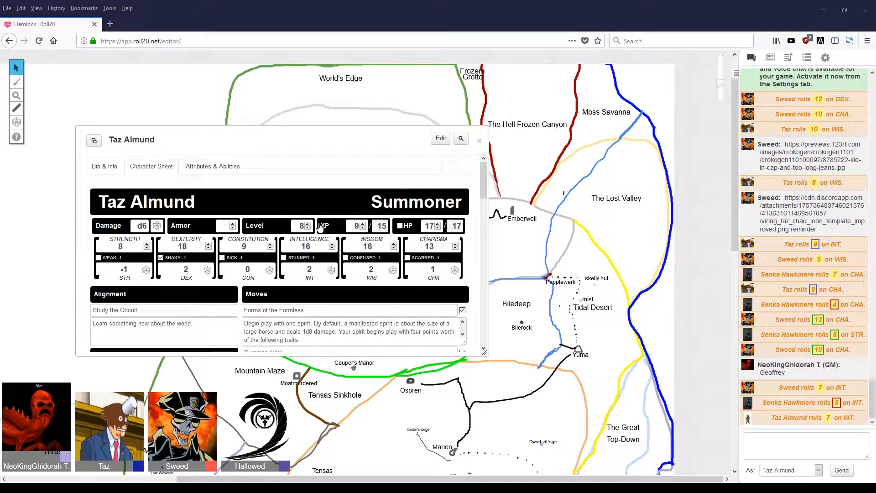
mouse_move(335, 197)
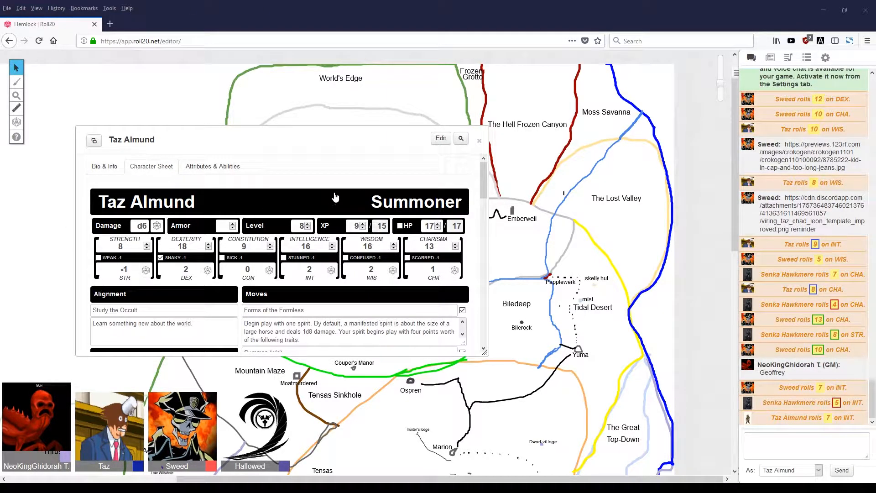
mouse_move(64, 185)
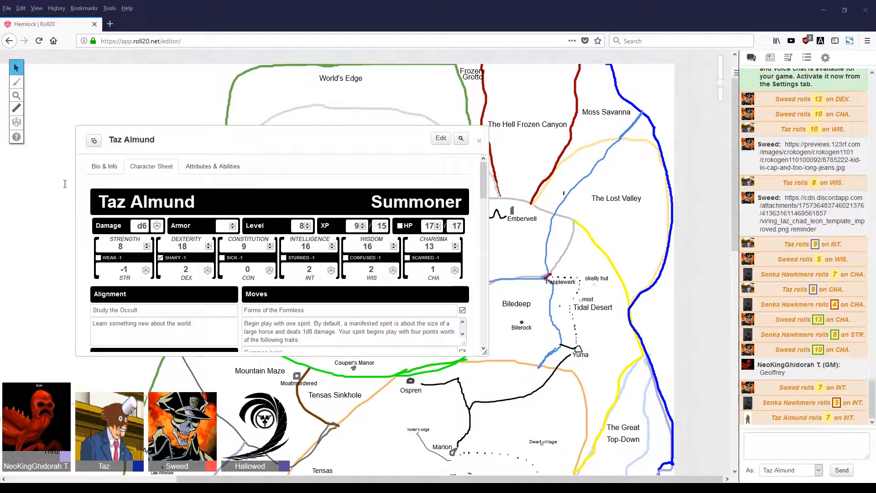
mouse_move(121, 206)
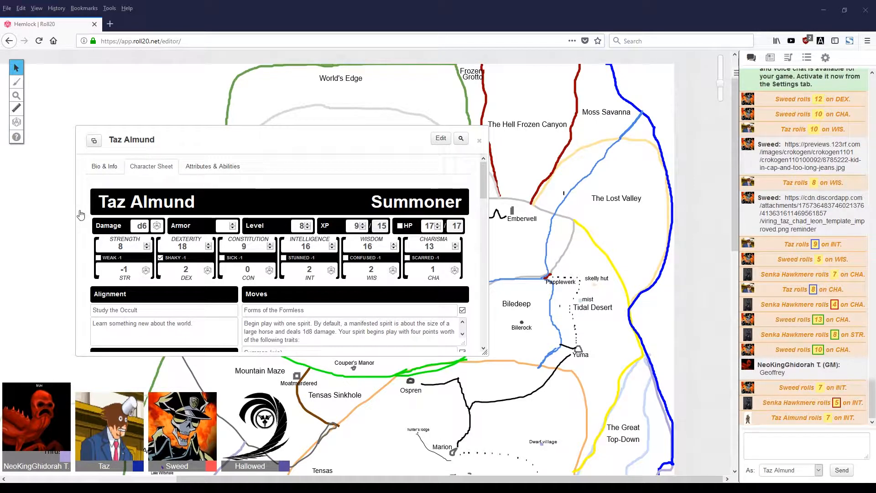
mouse_move(31, 216)
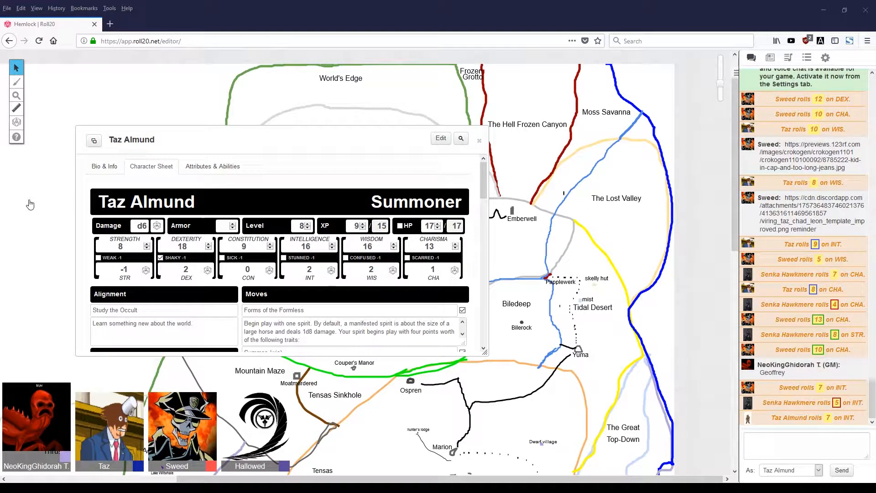
mouse_move(29, 183)
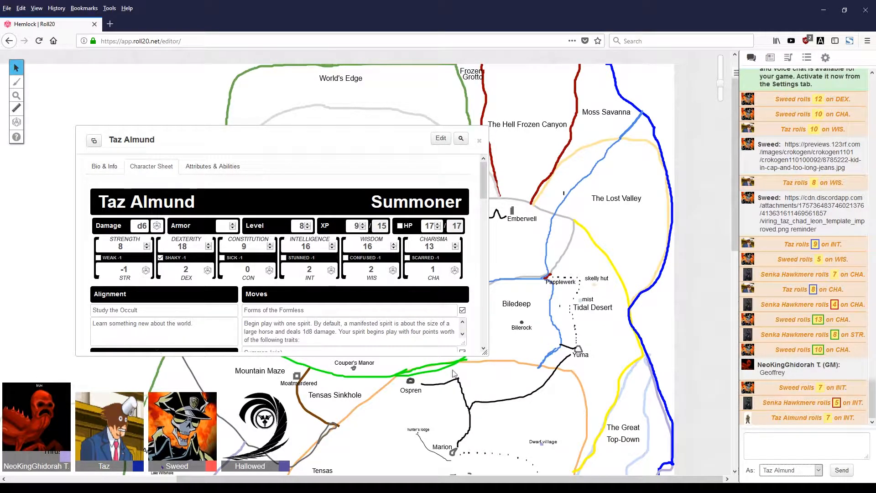
mouse_move(394, 275)
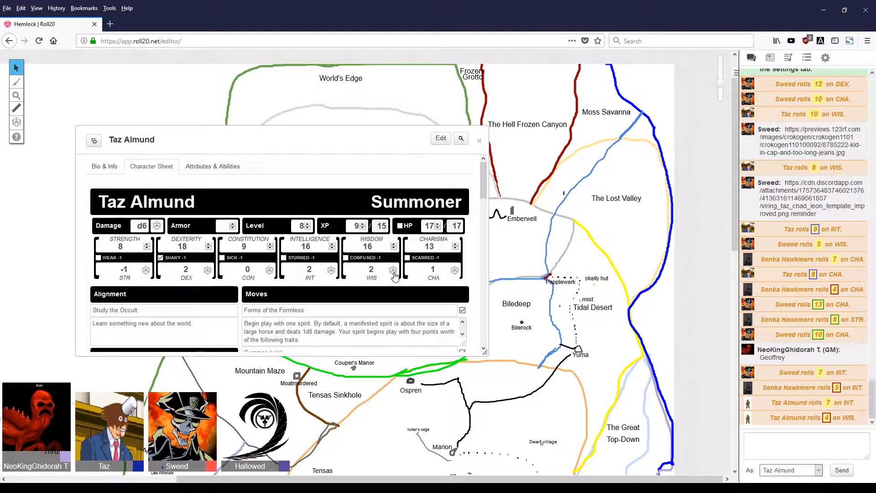
mouse_move(421, 265)
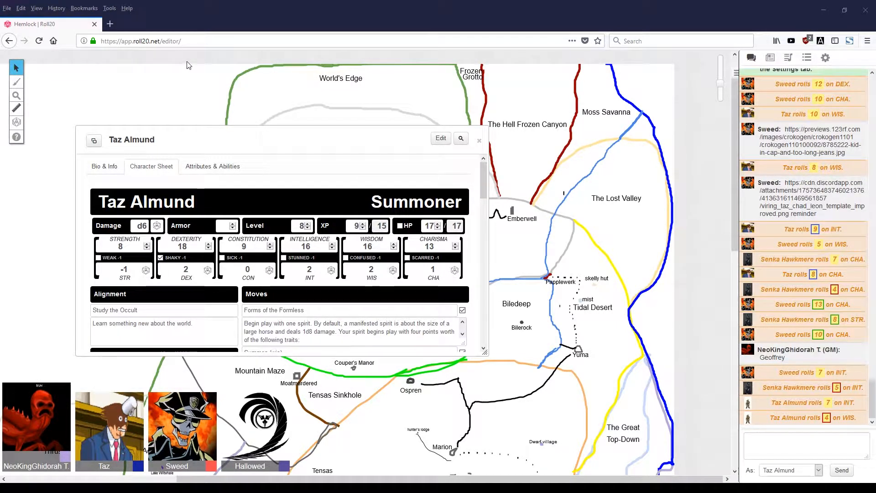
mouse_move(295, 26)
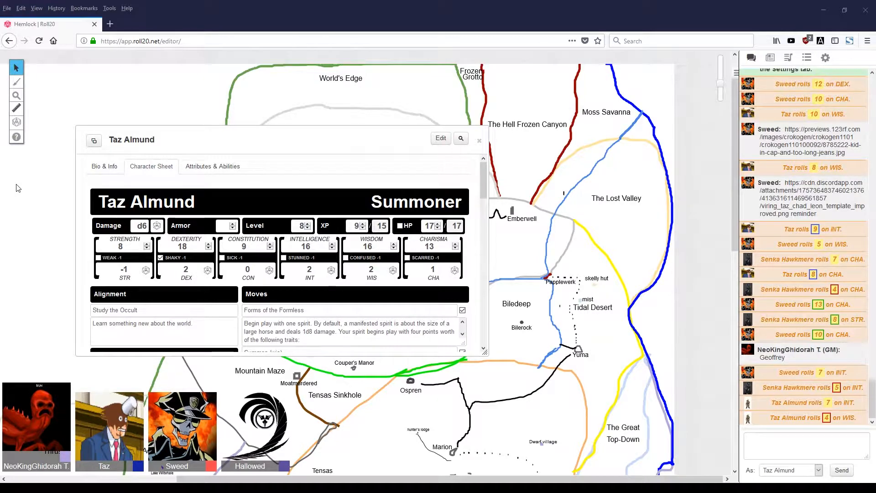
mouse_move(18, 171)
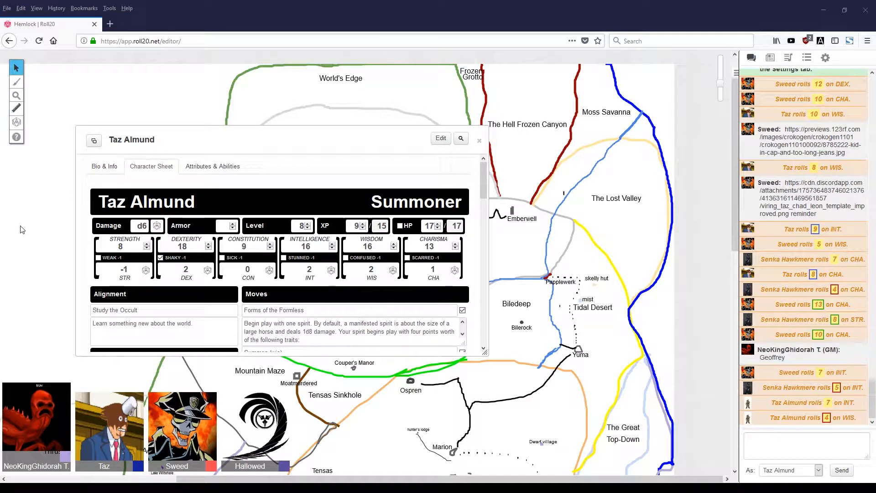
mouse_move(40, 241)
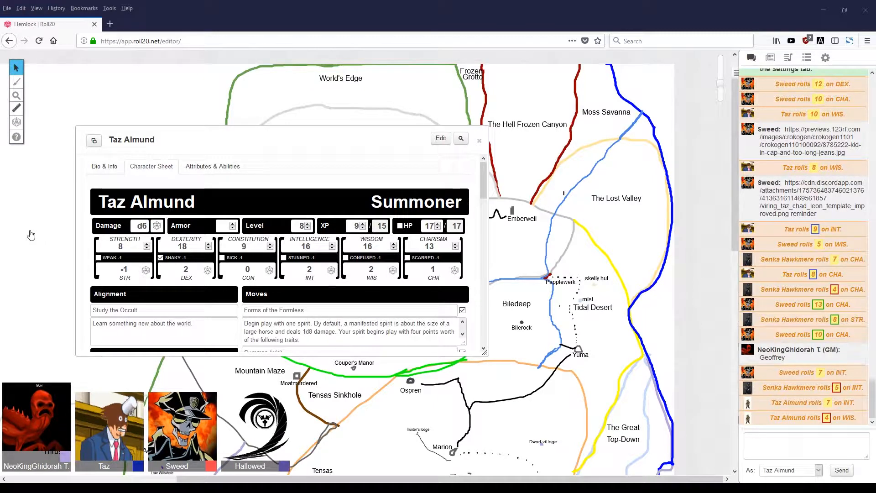
mouse_move(29, 225)
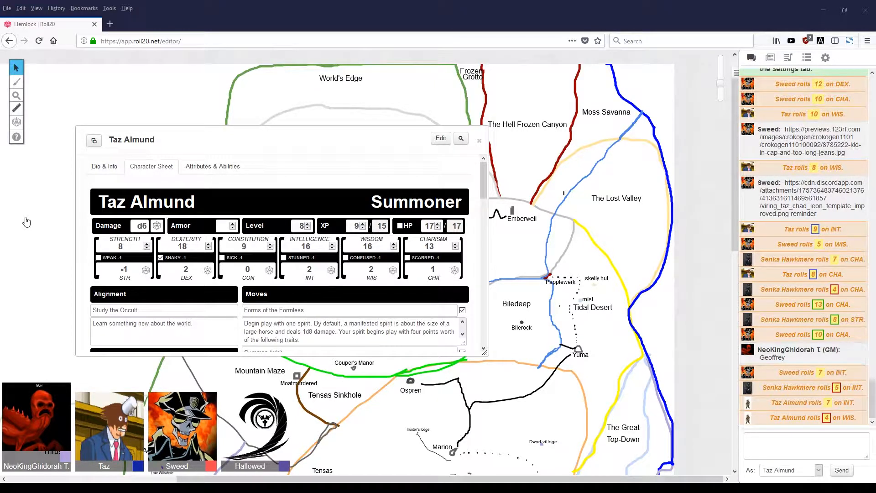
mouse_move(25, 206)
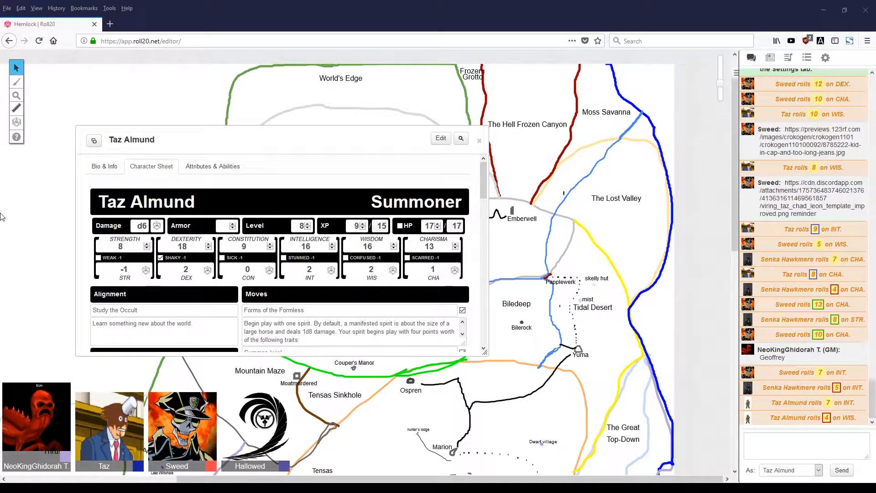
mouse_move(3, 204)
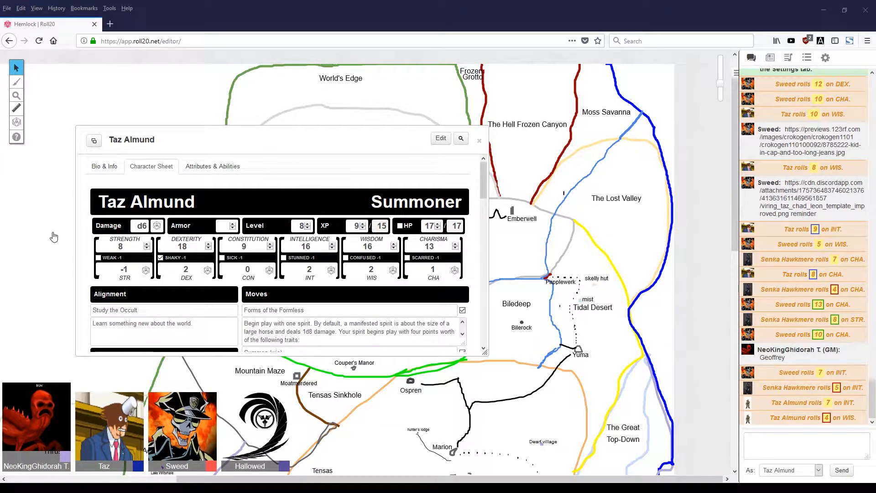
mouse_move(53, 262)
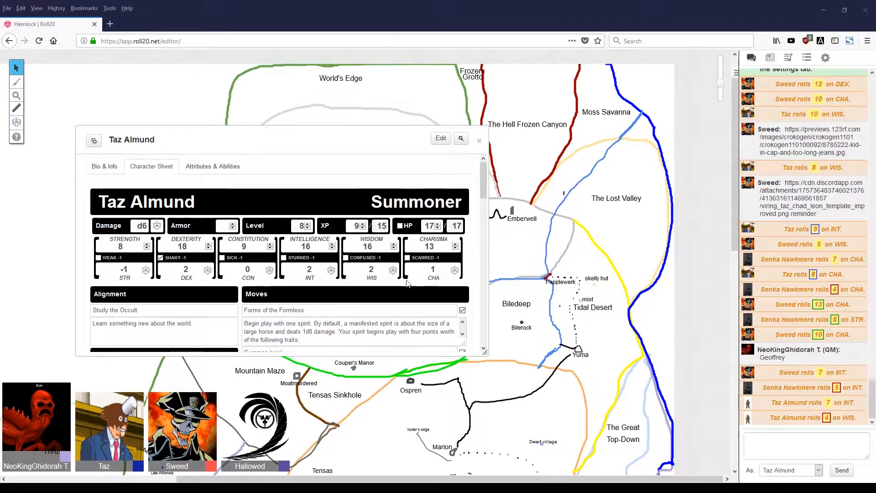
mouse_move(220, 283)
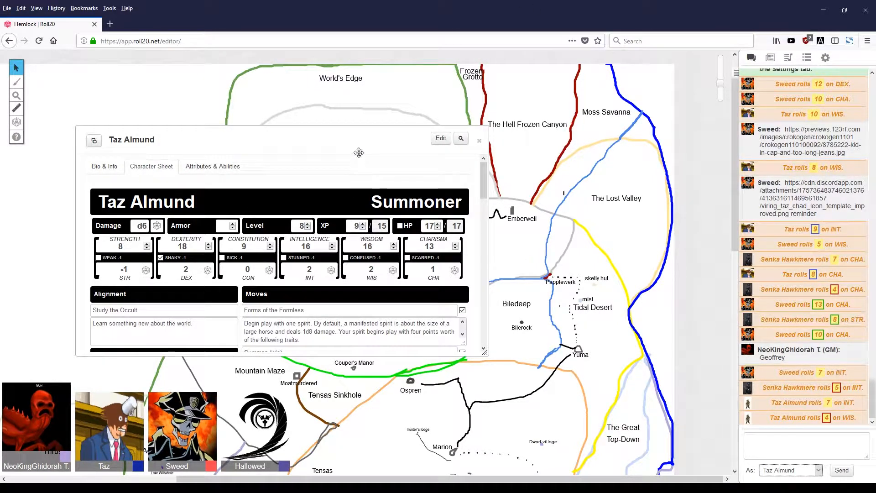
click(479, 141)
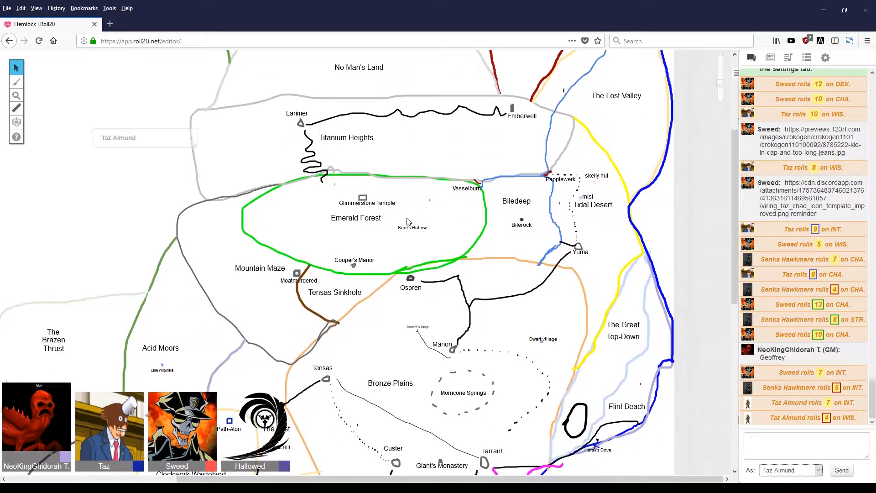
scroll(down, 3)
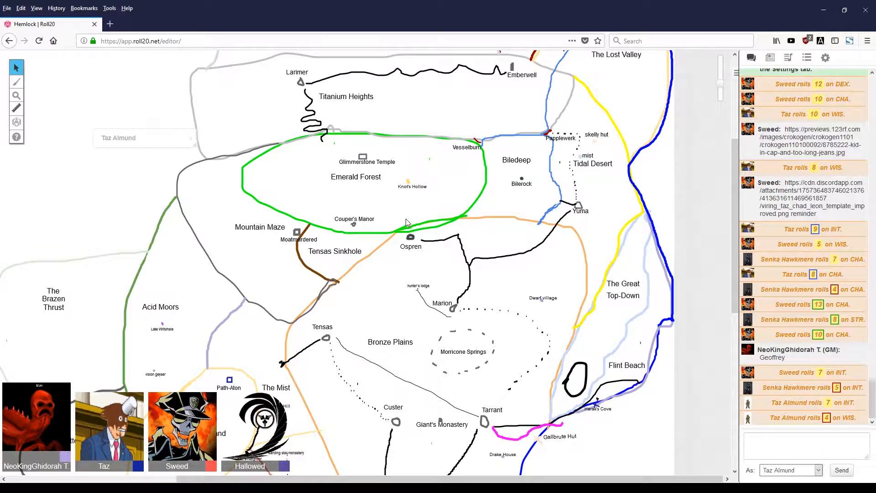
mouse_move(556, 211)
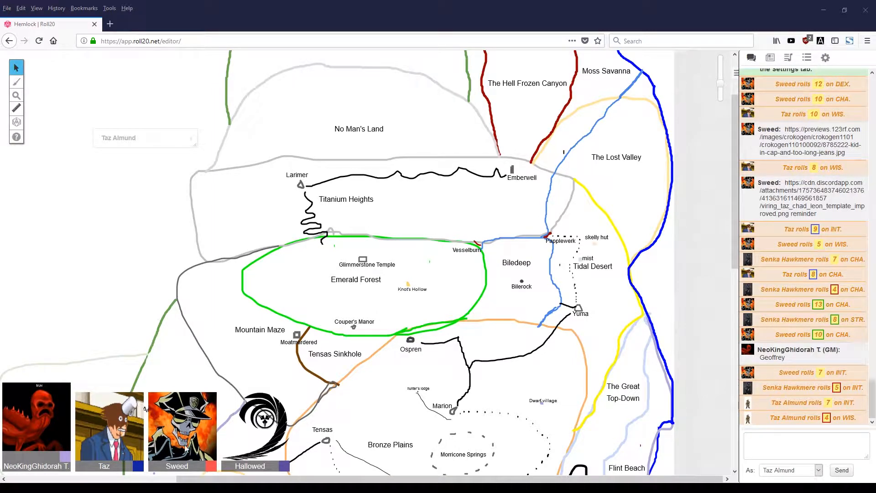
mouse_move(492, 377)
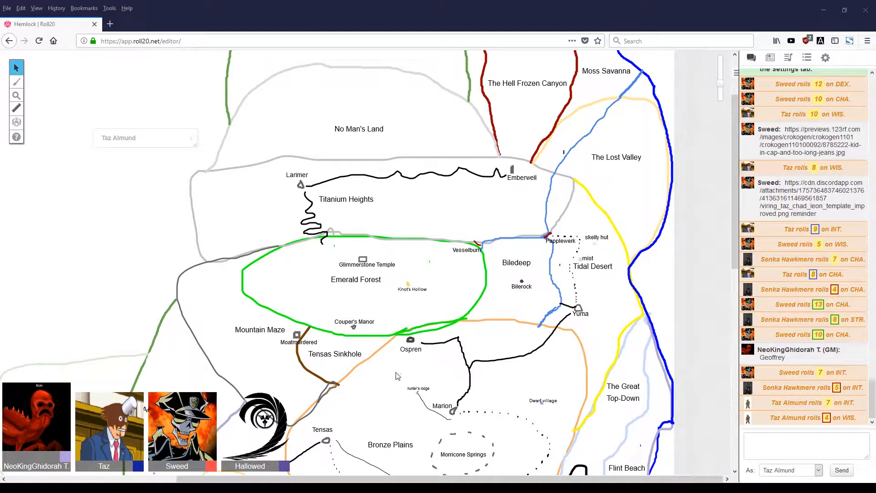
mouse_move(432, 318)
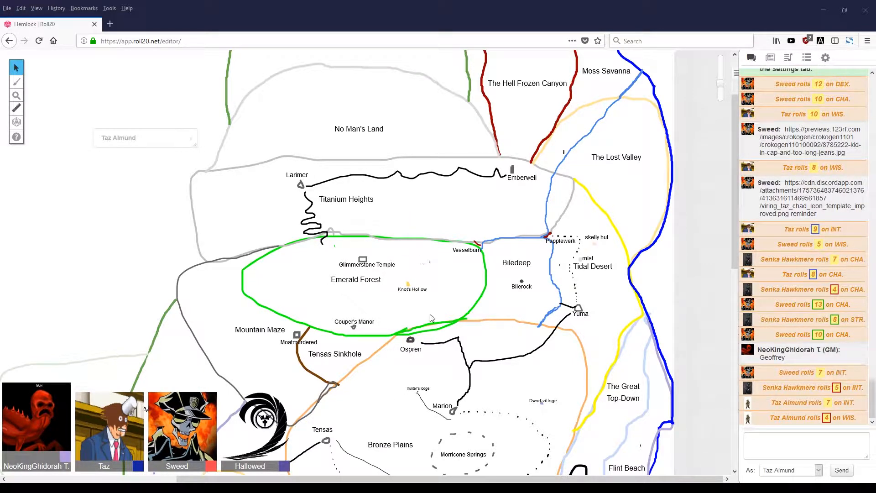
mouse_move(430, 296)
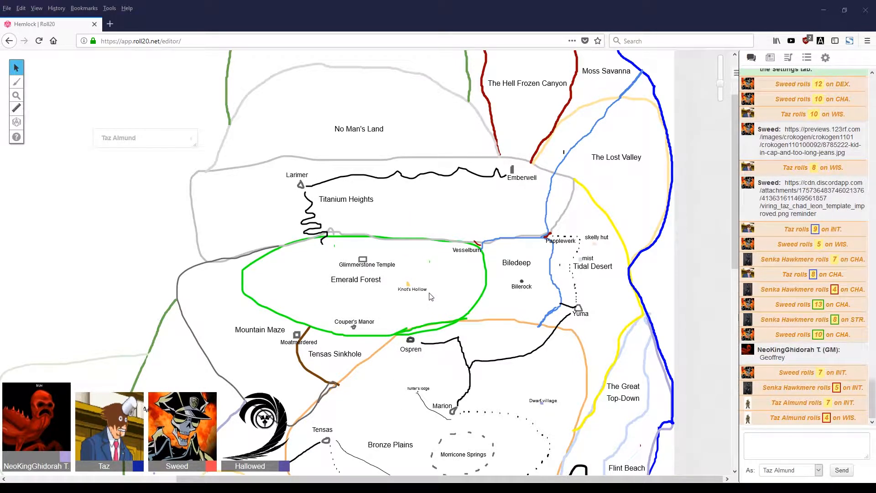
mouse_move(485, 319)
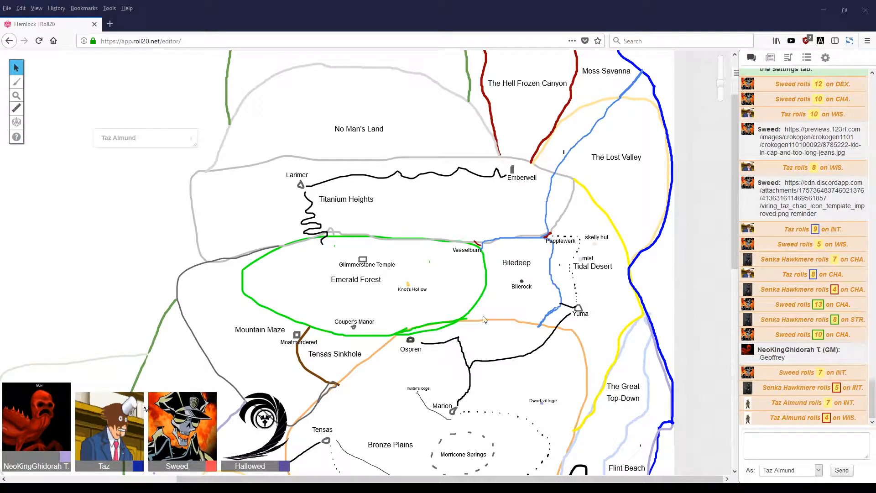
mouse_move(390, 368)
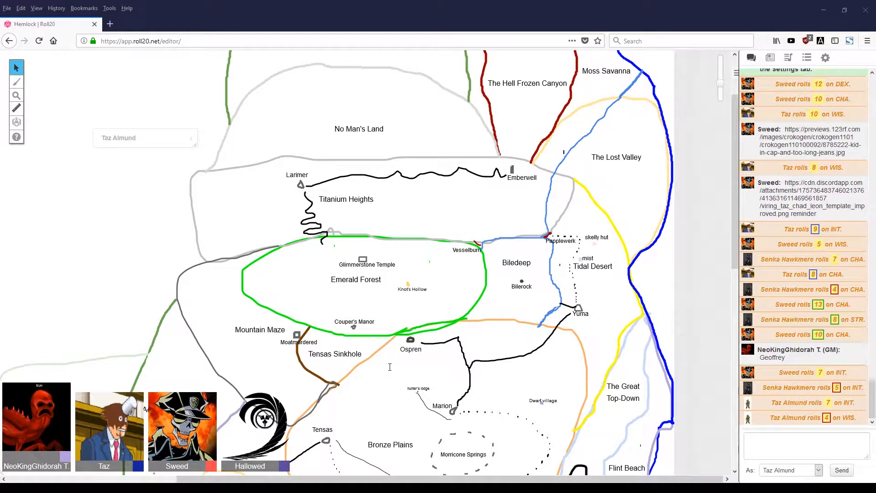
mouse_move(71, 271)
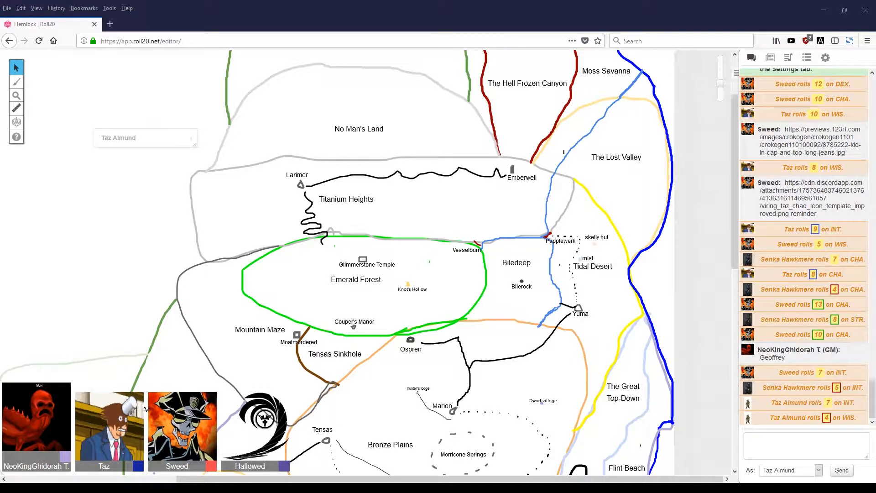
scroll(down, 3)
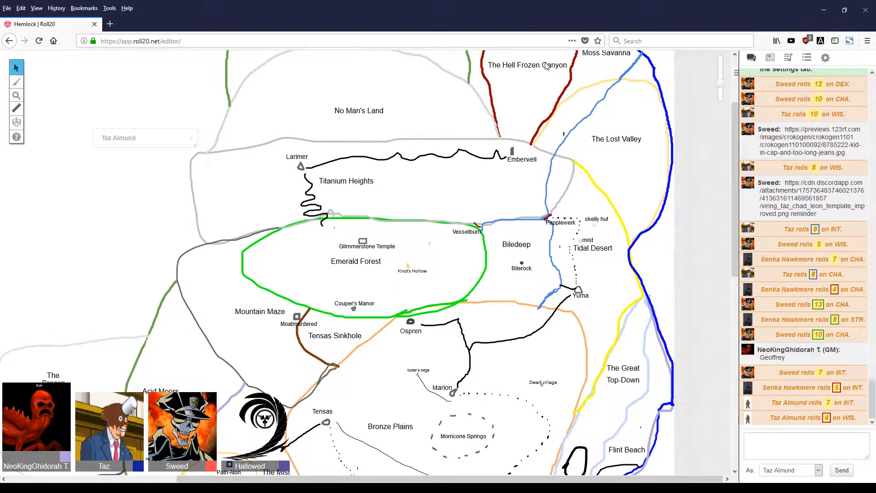
mouse_move(421, 281)
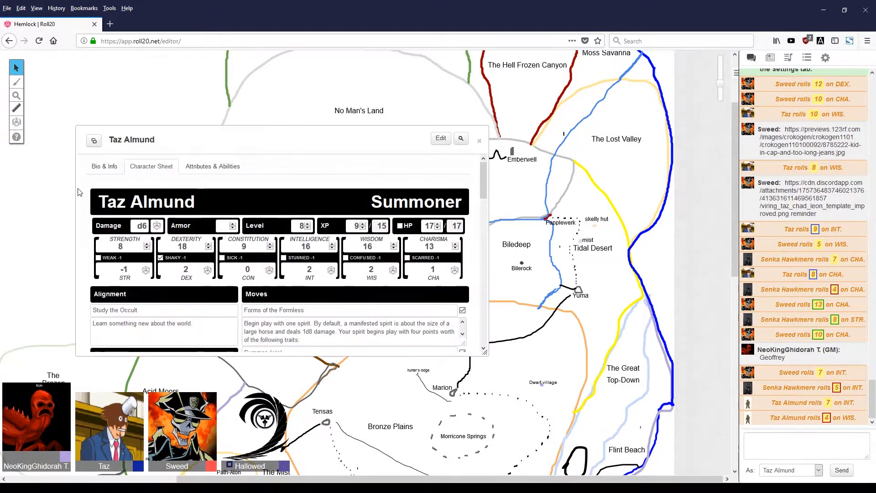
mouse_move(80, 118)
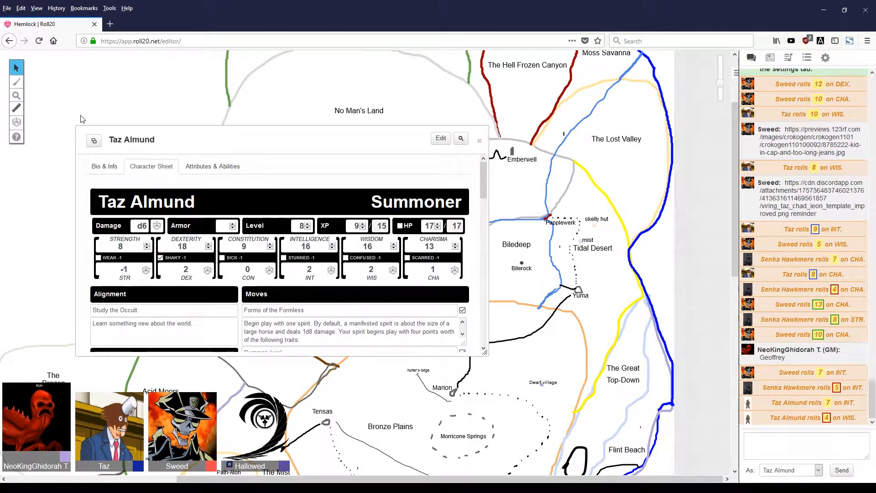
mouse_move(34, 86)
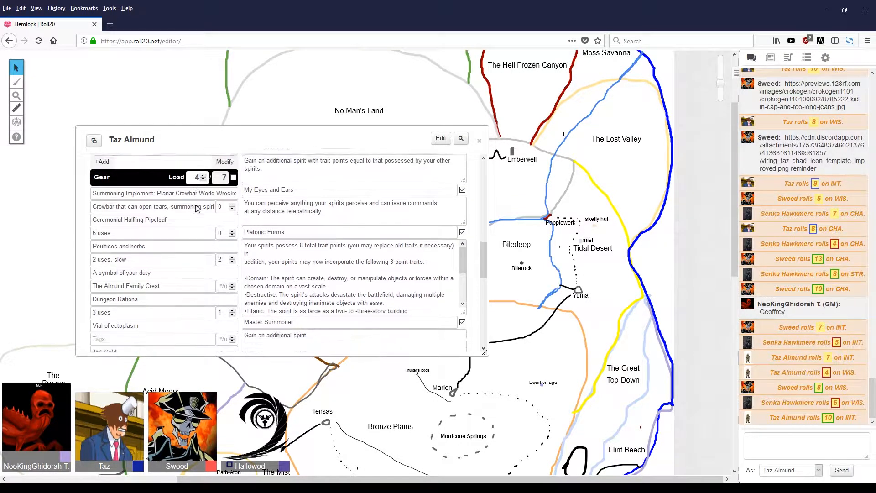
Step: Scroll Taz Almund's sheet down to the Gear list with Dungeon Rations
scroll(down, 3)
text(1)
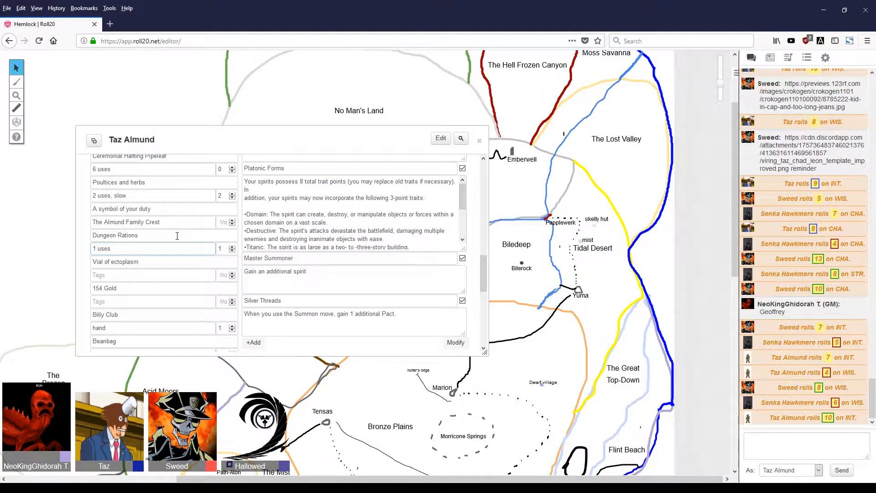
click(157, 249)
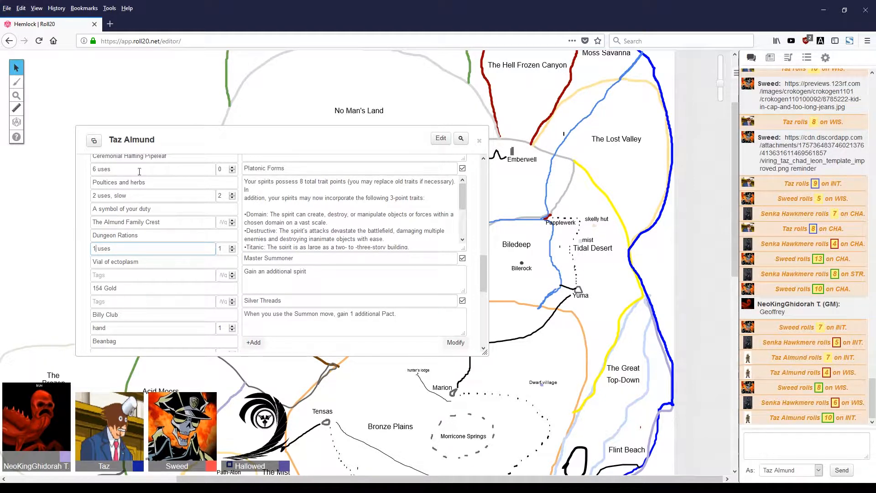
click(152, 249)
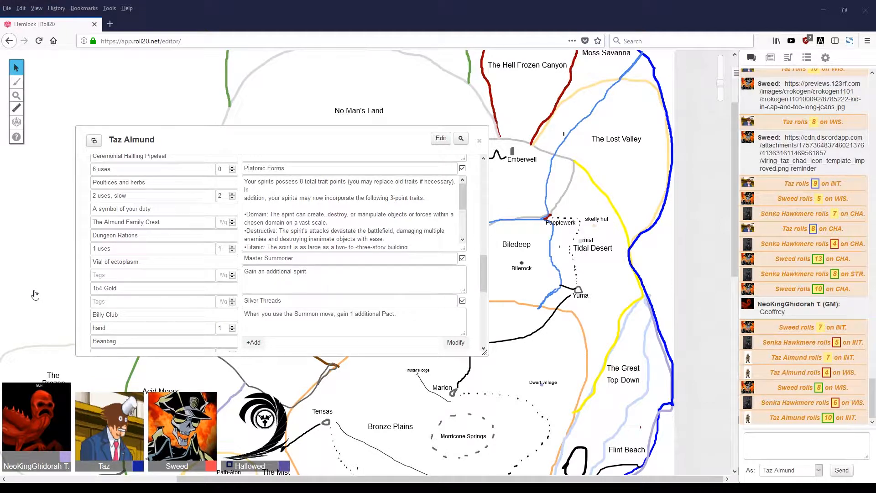
mouse_move(404, 449)
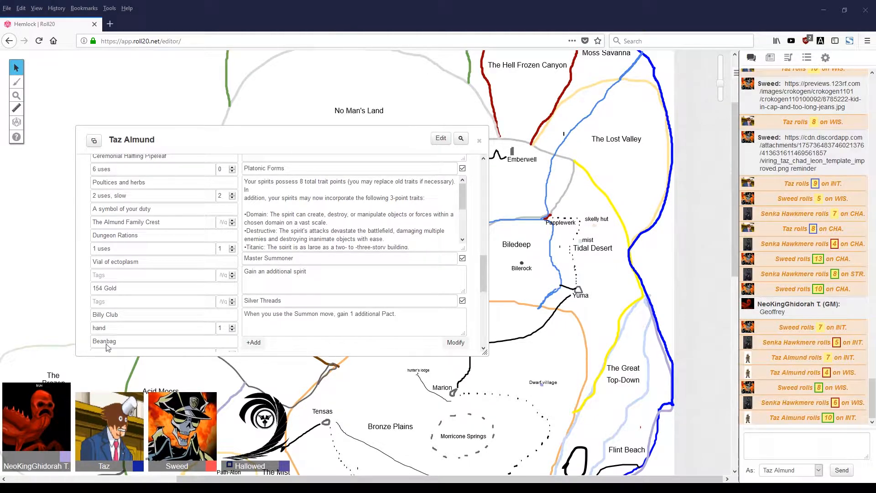
mouse_move(70, 336)
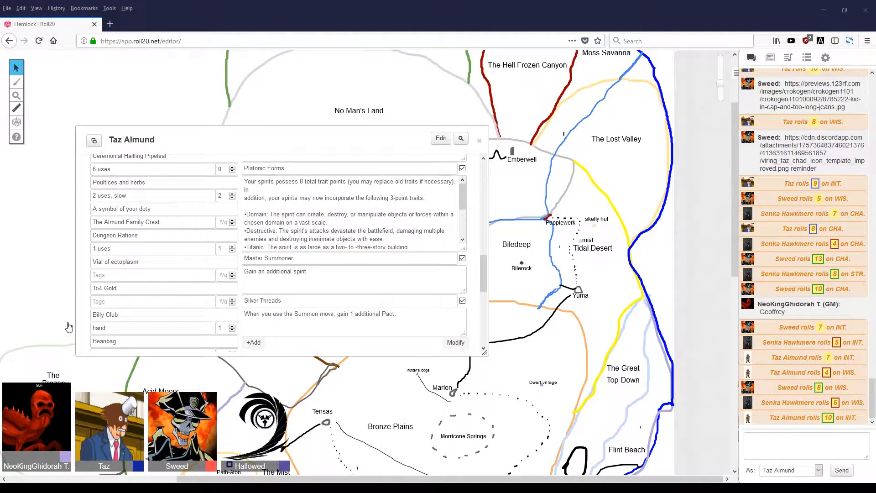
mouse_move(62, 393)
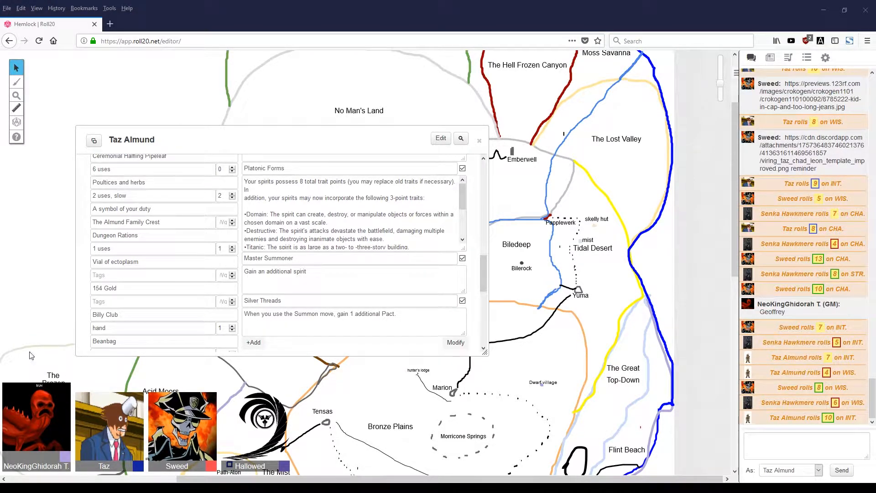
mouse_move(0, 279)
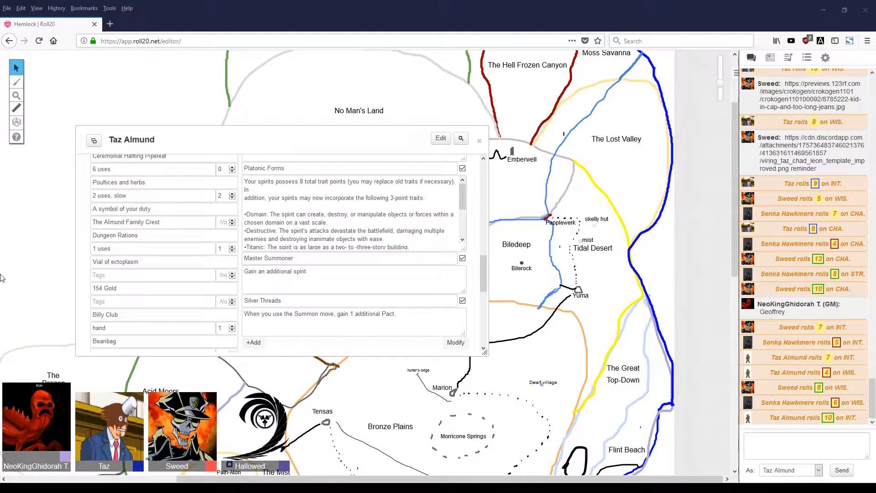
mouse_move(26, 274)
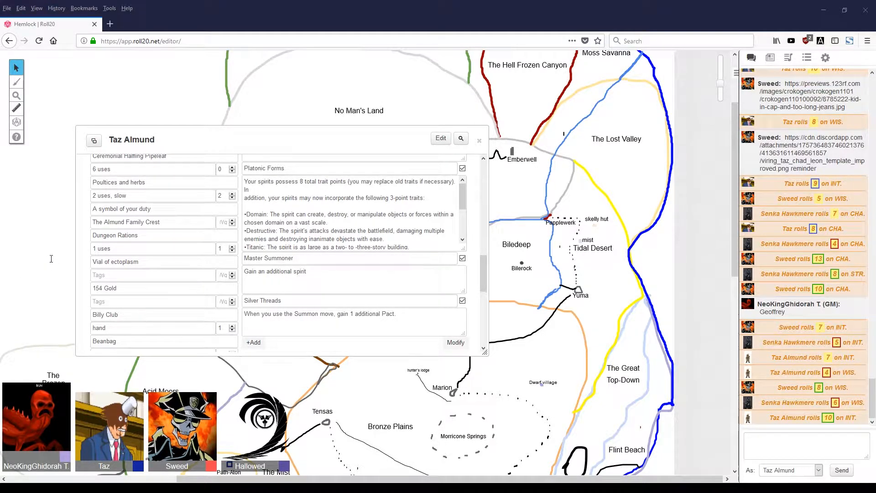
mouse_move(48, 298)
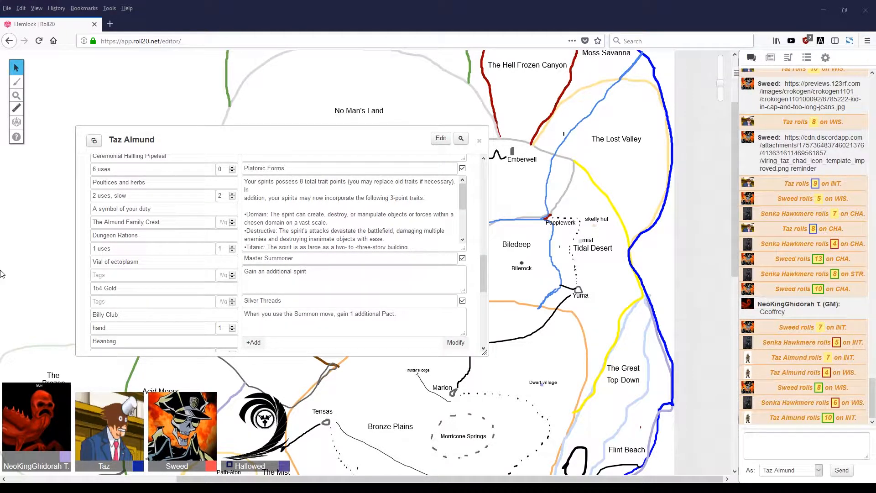
mouse_move(27, 297)
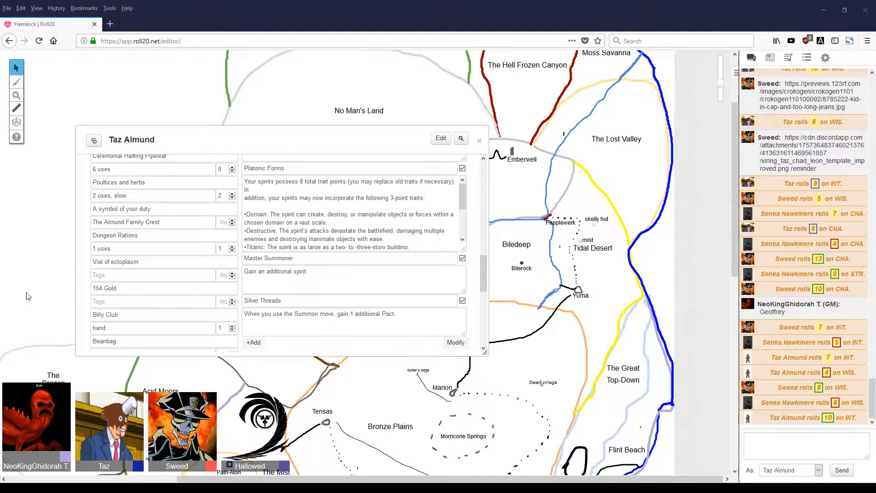
mouse_move(27, 292)
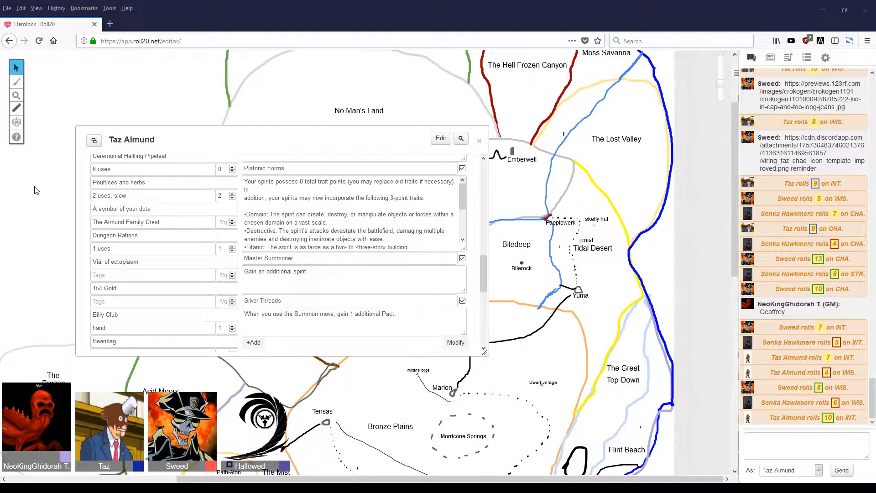
mouse_move(63, 190)
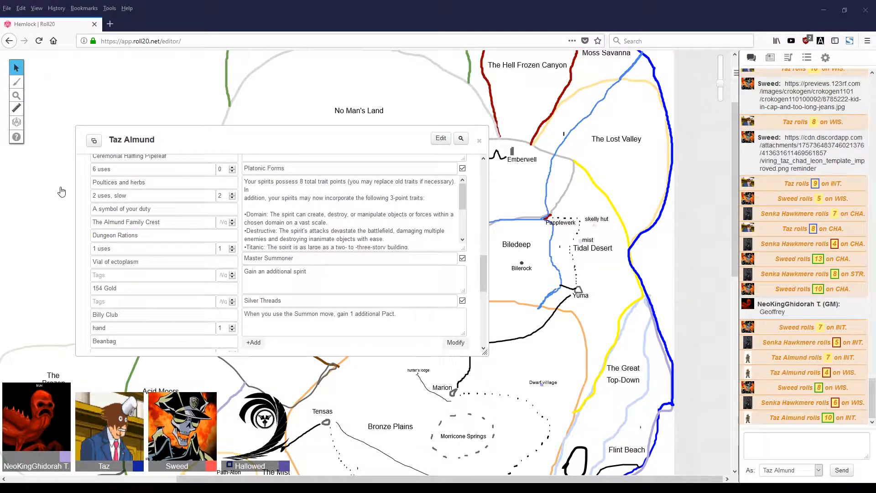
mouse_move(390, 465)
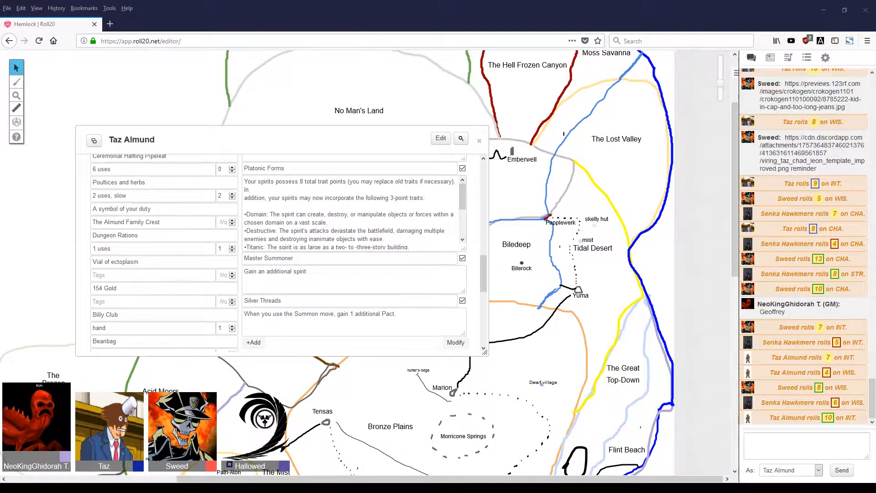
Step: Roll Taz Almund's Dexterity from the sheet, posting the result to chat
click(151, 249)
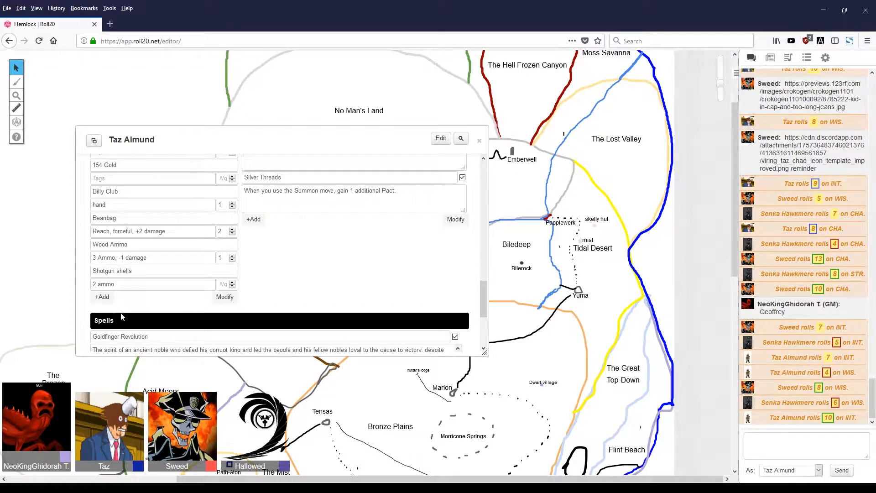
mouse_move(63, 256)
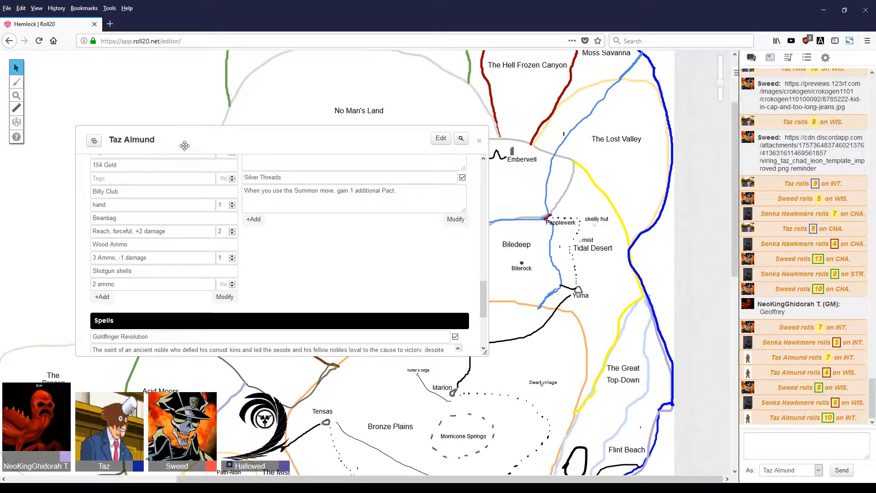
click(479, 141)
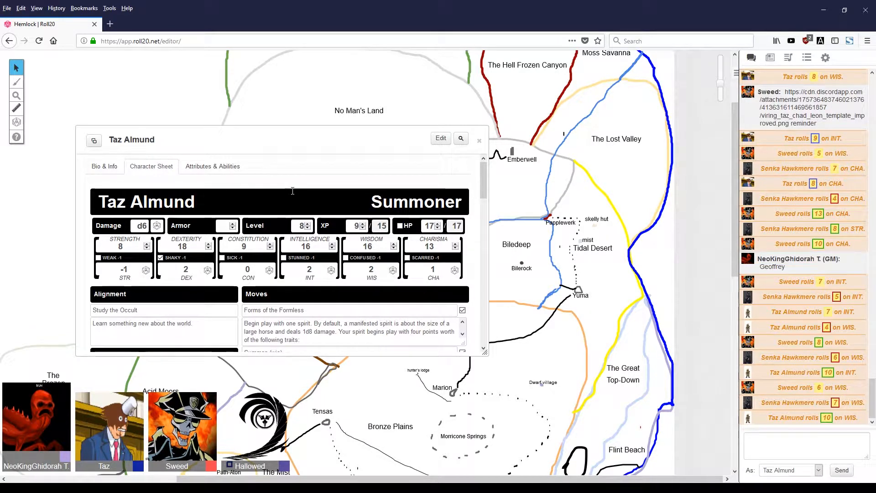
mouse_move(166, 69)
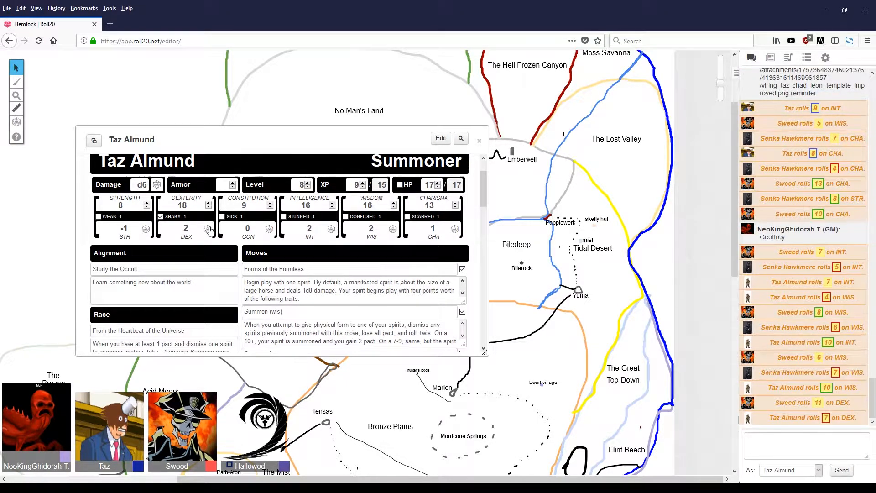
Step: Show the Journal sidebar listing the campaign's characters and handouts
scroll(down, 3)
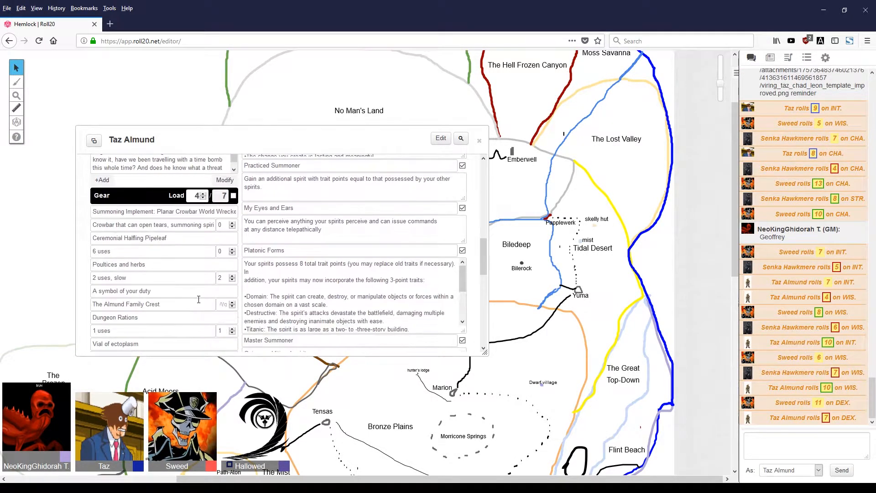
scroll(down, 3)
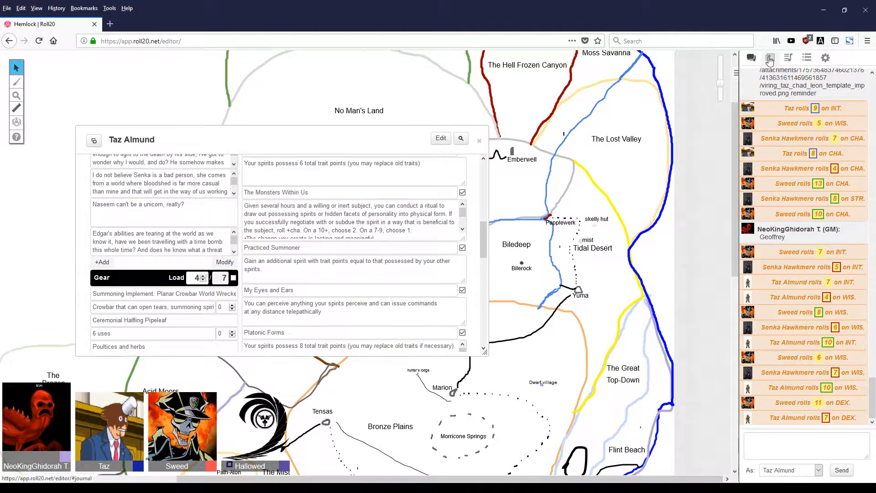
click(770, 57)
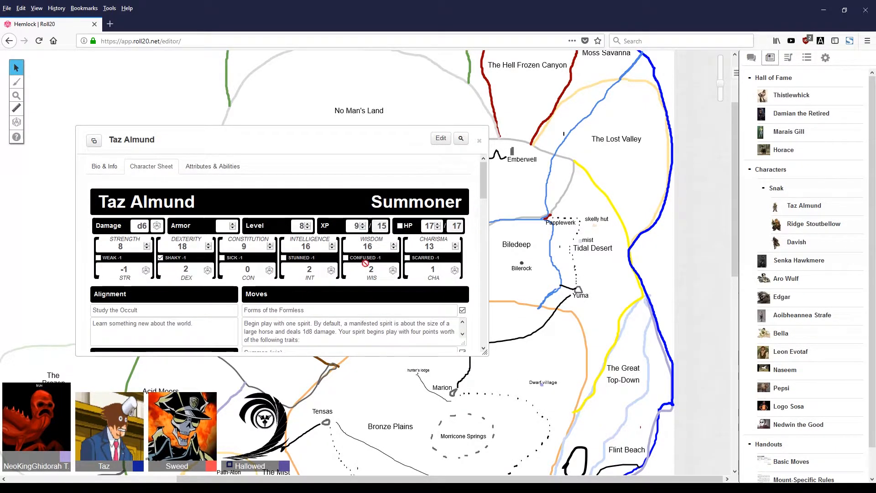
Step: Return the sidebar to the chat log ending with Taz Almund's DEX roll of 7
scroll(down, 3)
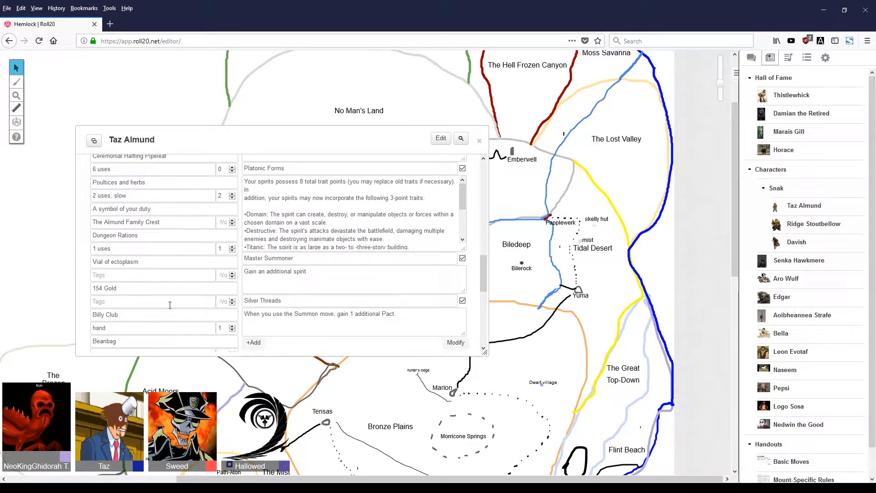
scroll(down, 3)
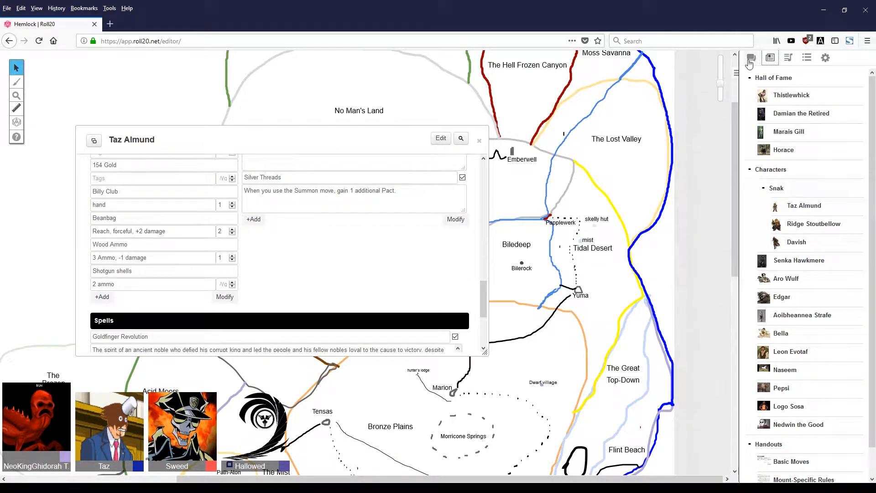
click(751, 58)
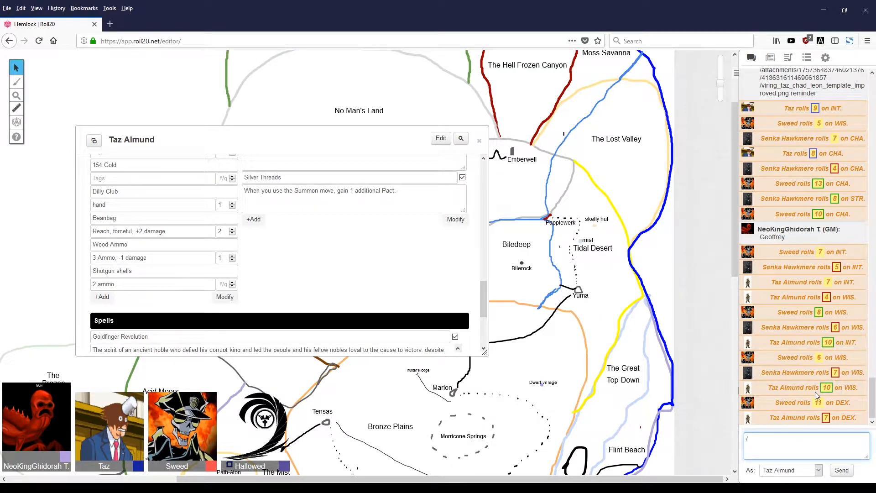
text(/roll d6)
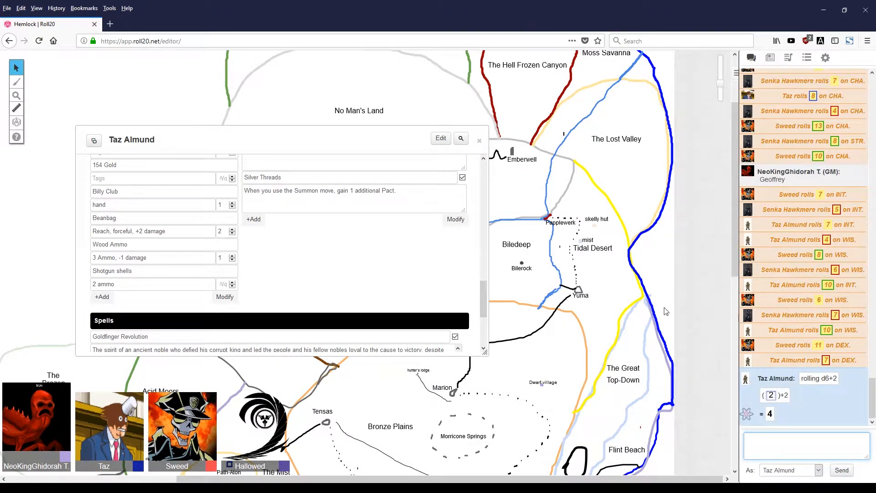
scroll(down, 3)
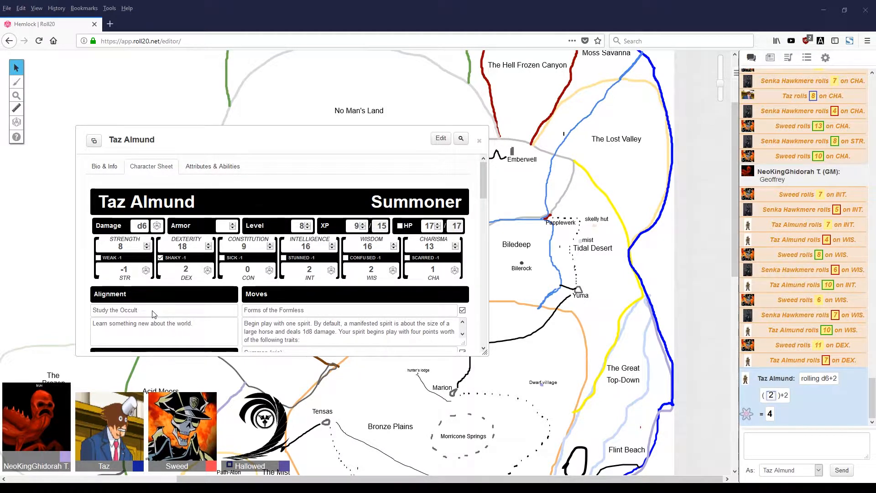
mouse_move(338, 430)
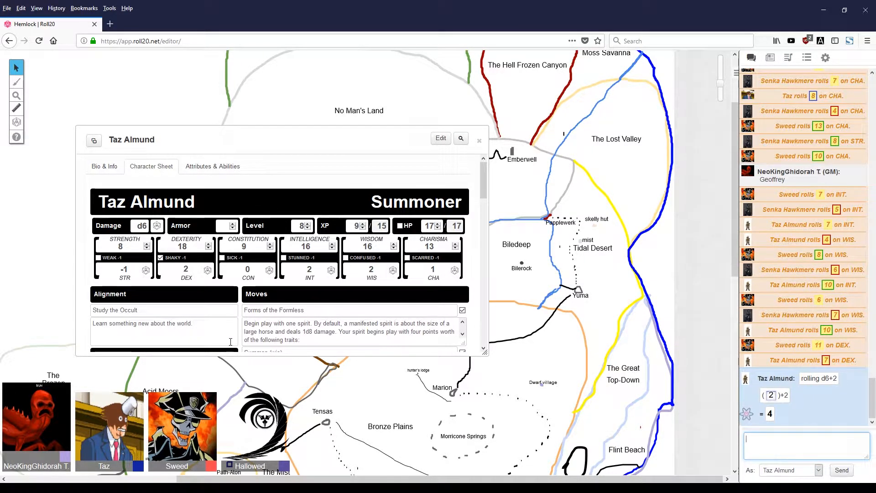
mouse_move(404, 279)
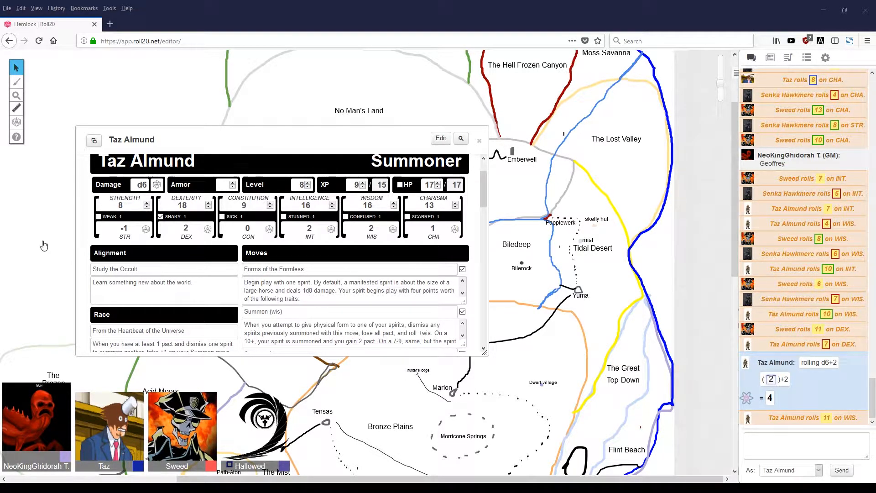
mouse_move(71, 240)
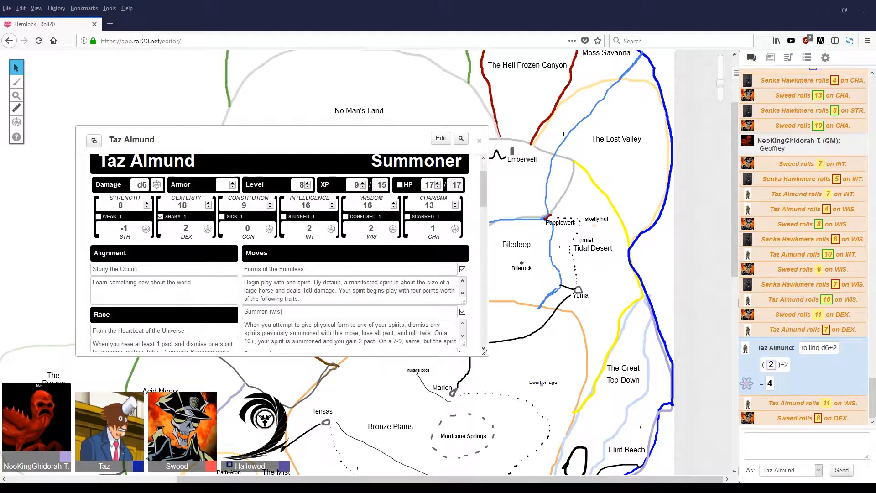
click(805, 445)
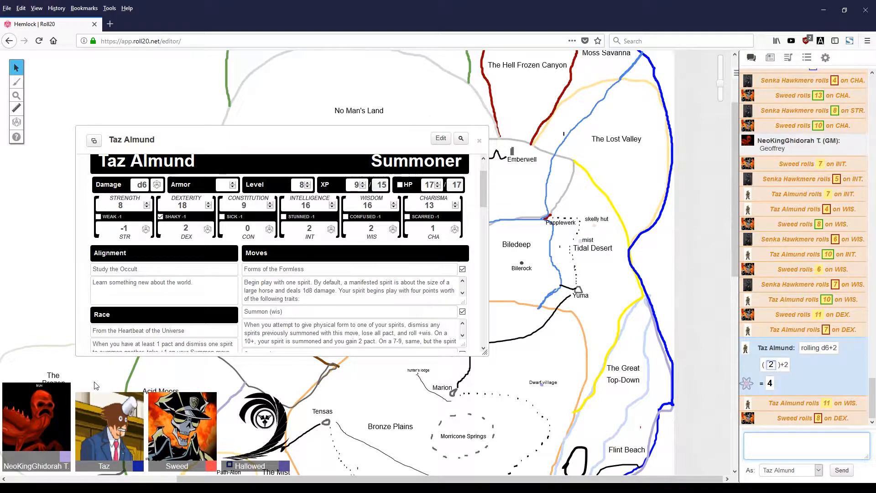
scroll(down, 3)
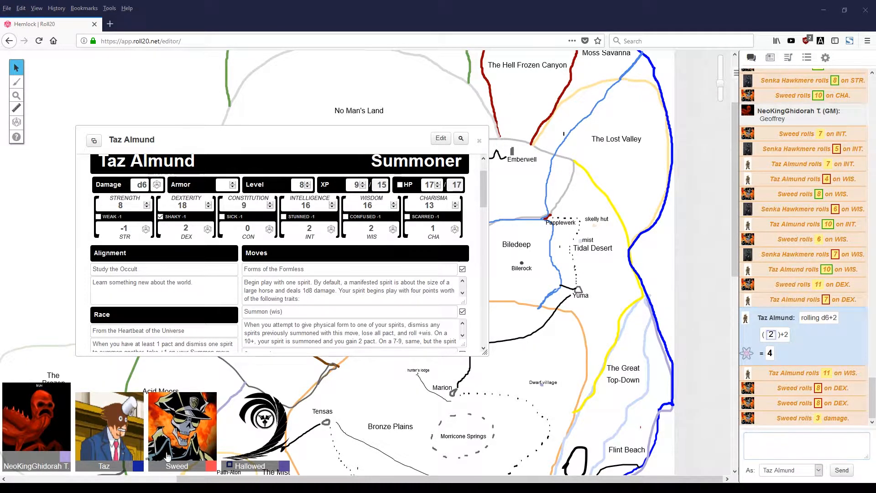
mouse_move(3, 200)
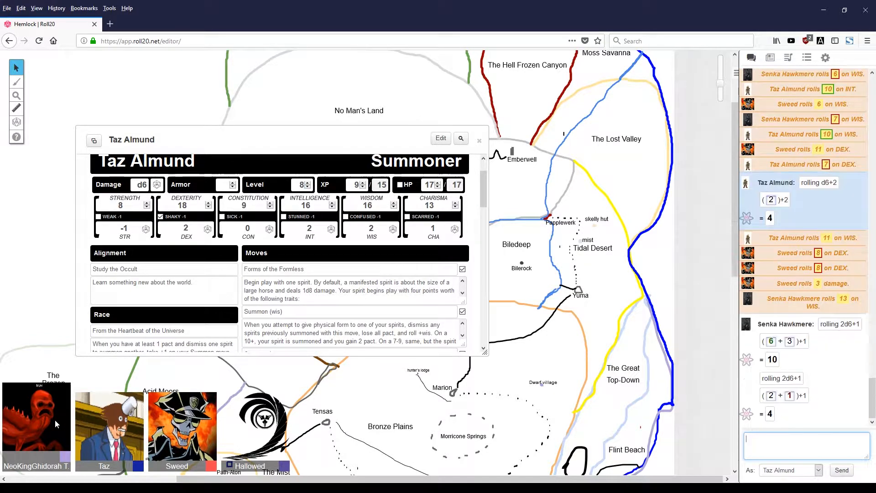
scroll(down, 3)
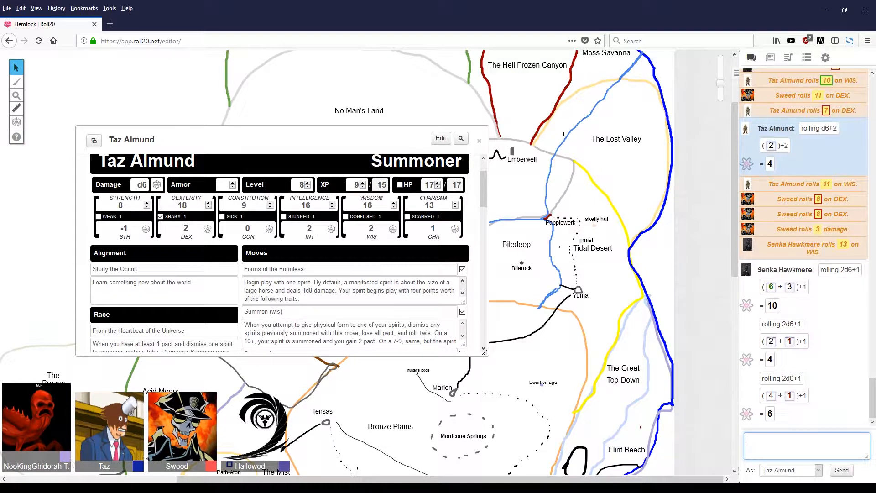
click(805, 446)
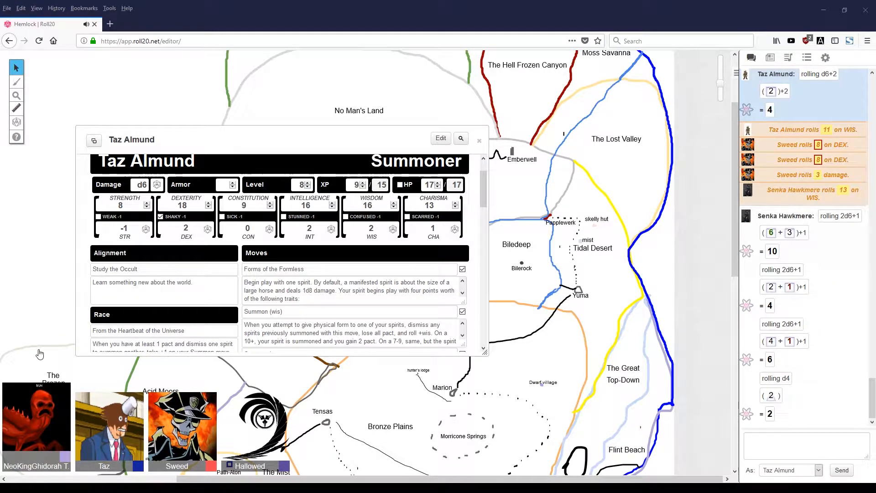
mouse_move(79, 335)
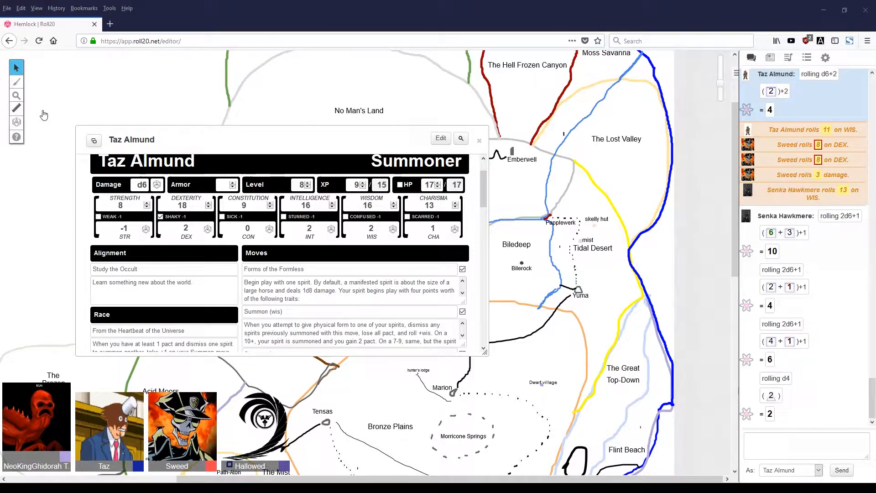
mouse_move(66, 242)
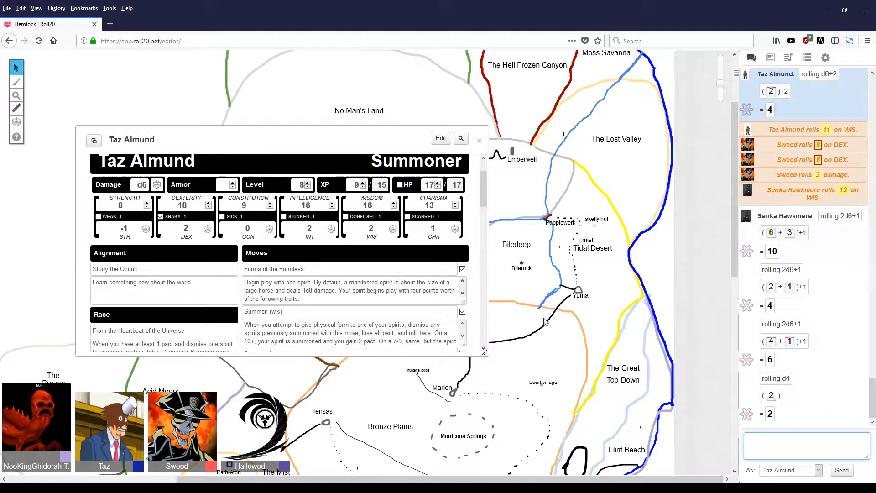
Step: Post a /me WIS roll of 2d6 plus Taz Almund's wismod in the chat
text(/ro)
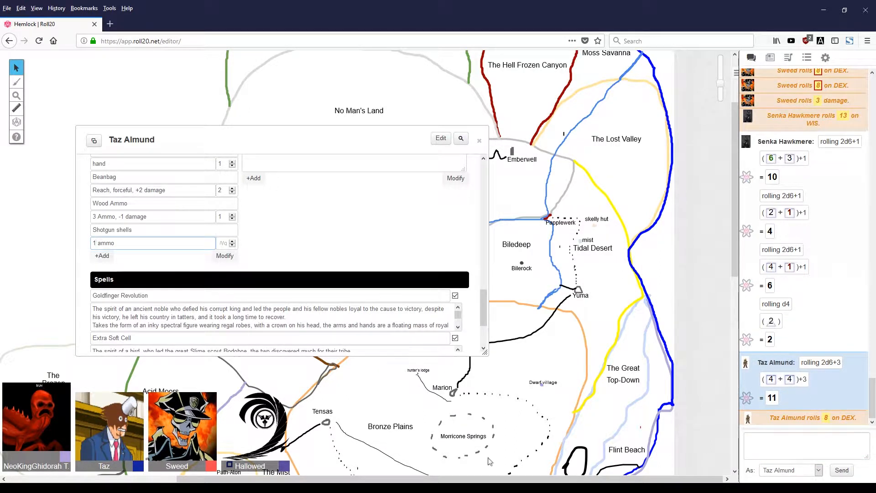
click(805, 445)
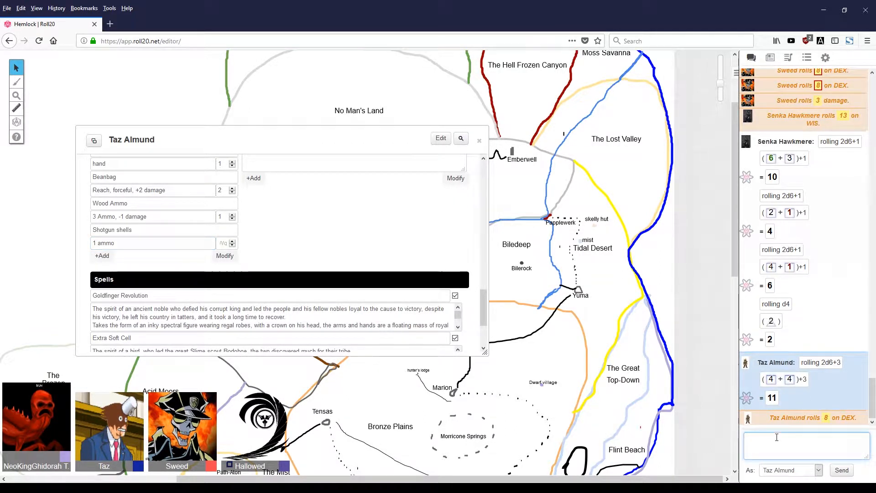
text(/me rolls [[2d6 + @{Taz Almund|wismod}]] on WIS.)
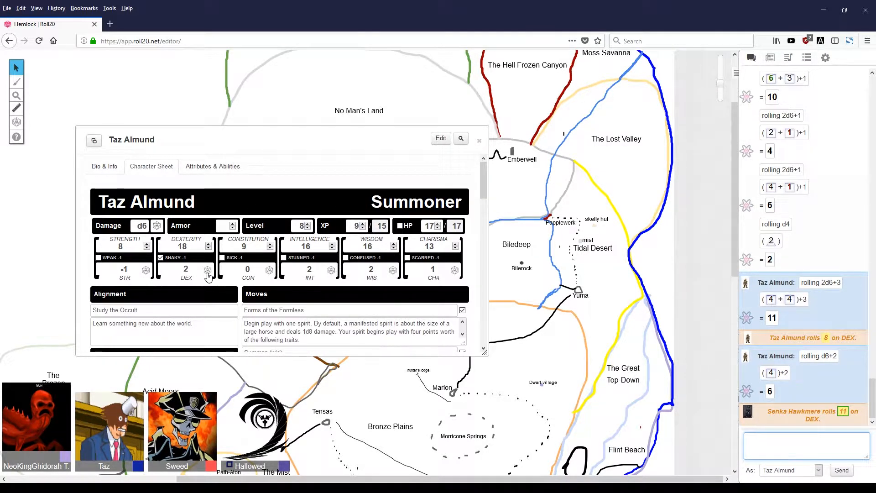
Step: Roll Taz Almund's DEX from his sheet, posting 13 to chat
click(207, 270)
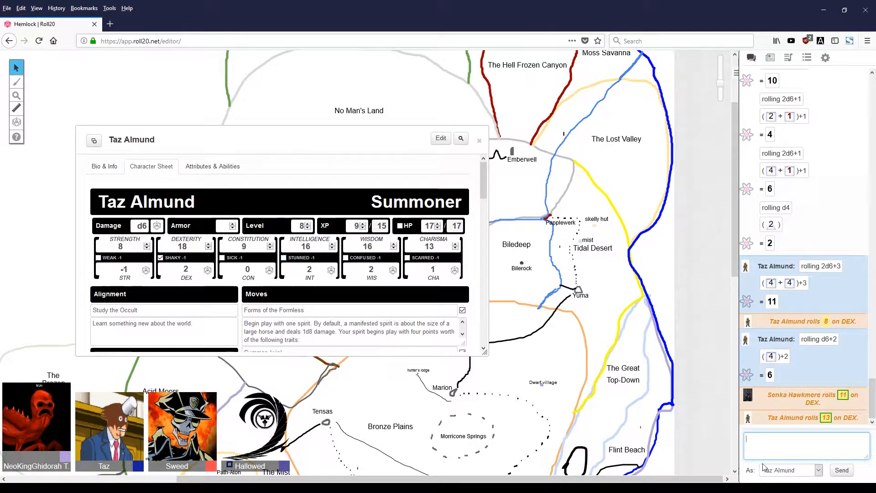
Step: Enter /roll d6+2 and start a /roll 2d command in chat as Taz Almund
text(/roll d6+2)
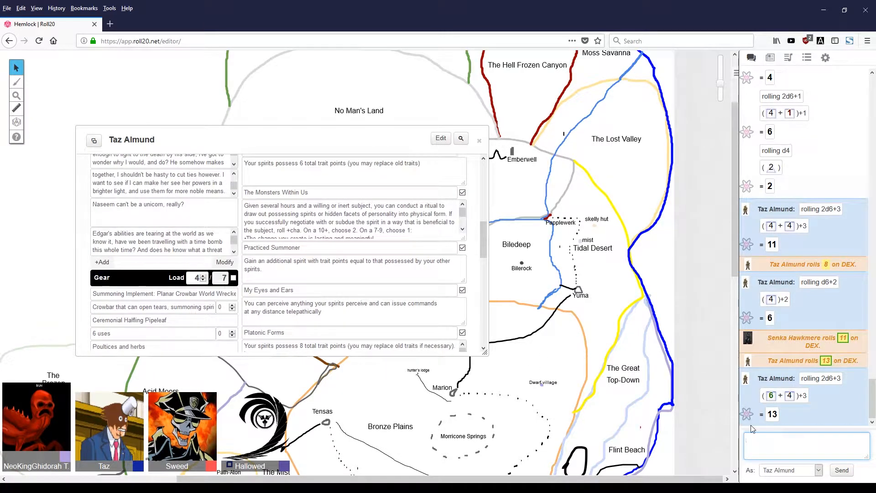
text(/roll 2d)
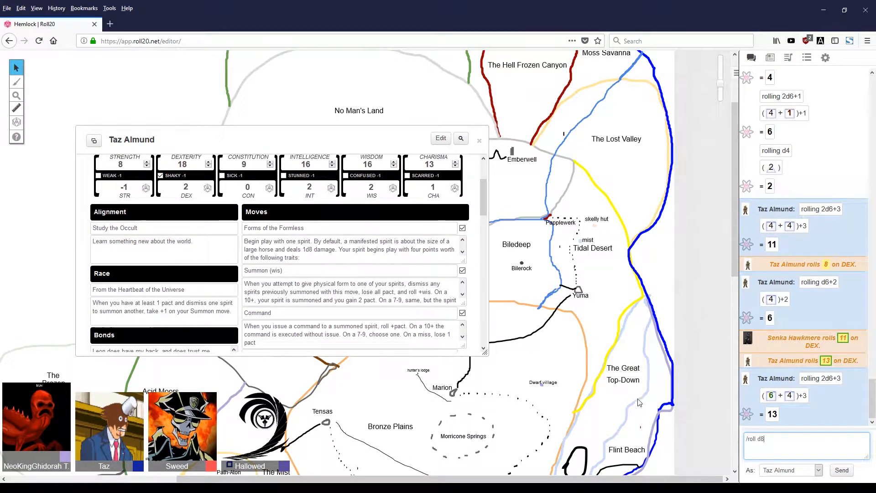
scroll(down, 3)
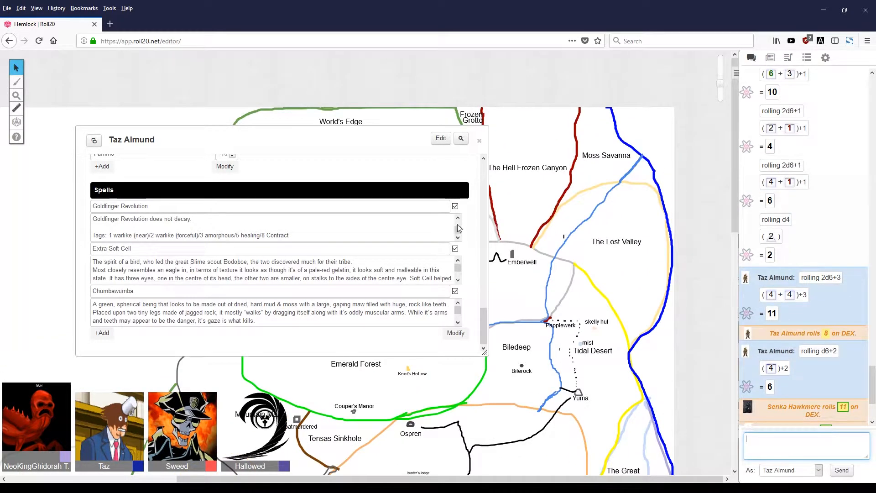
Step: Close Taz Almund's sheet and open Pepsi's character entry from the journal
click(479, 139)
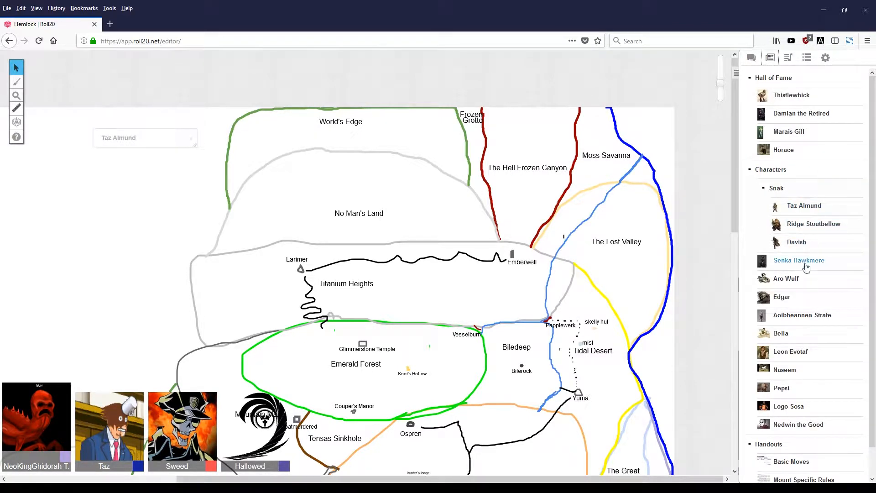
click(780, 387)
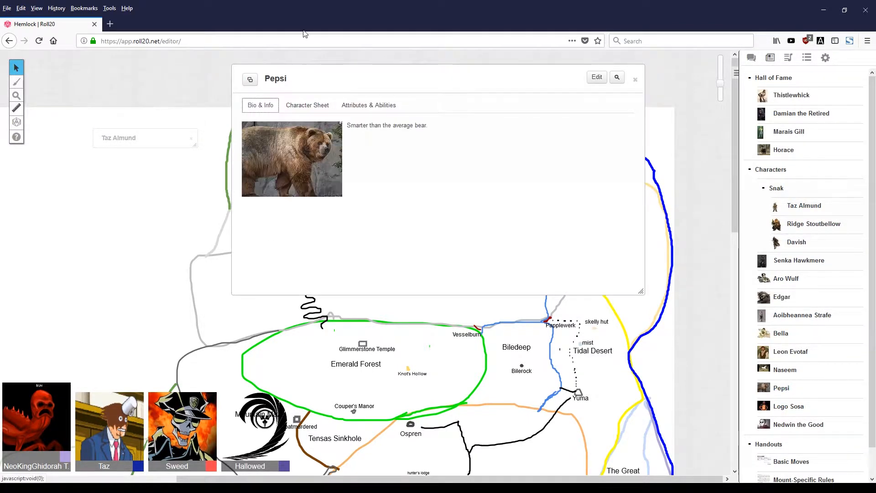
Step: Scroll through Pepsi's gear and bear moves, minimize Pepsi's window and return to the chat log
click(306, 105)
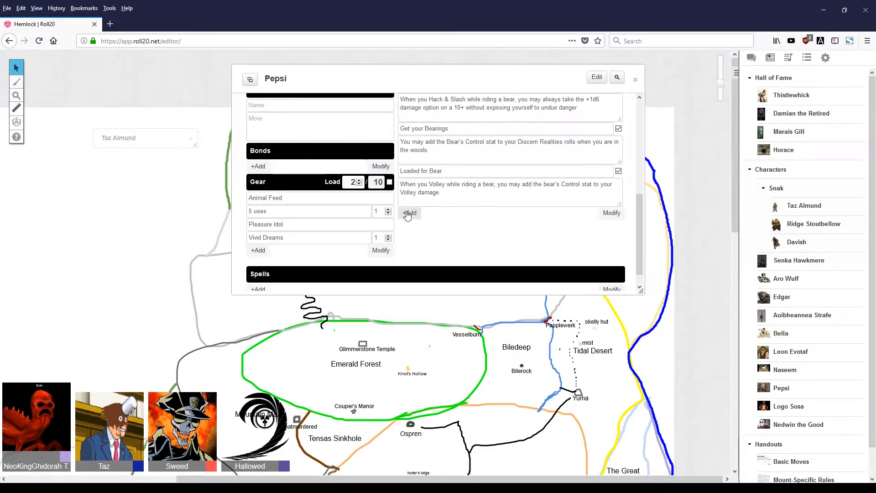
scroll(down, 3)
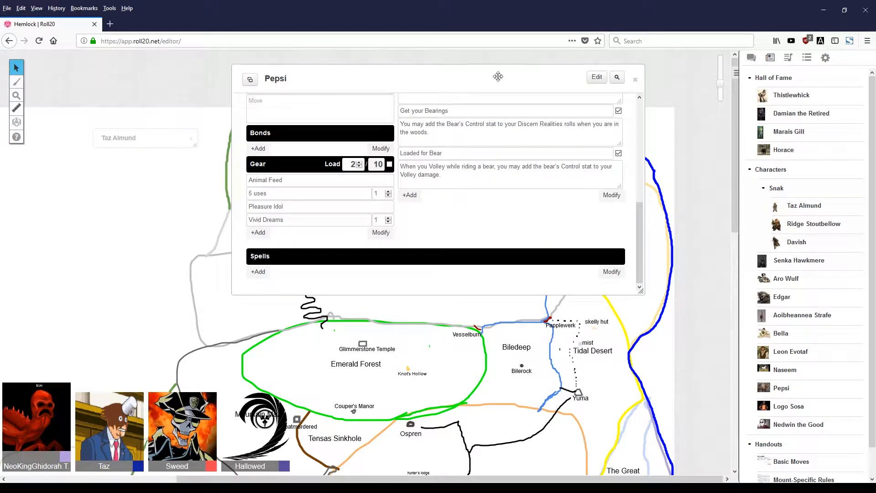
click(635, 78)
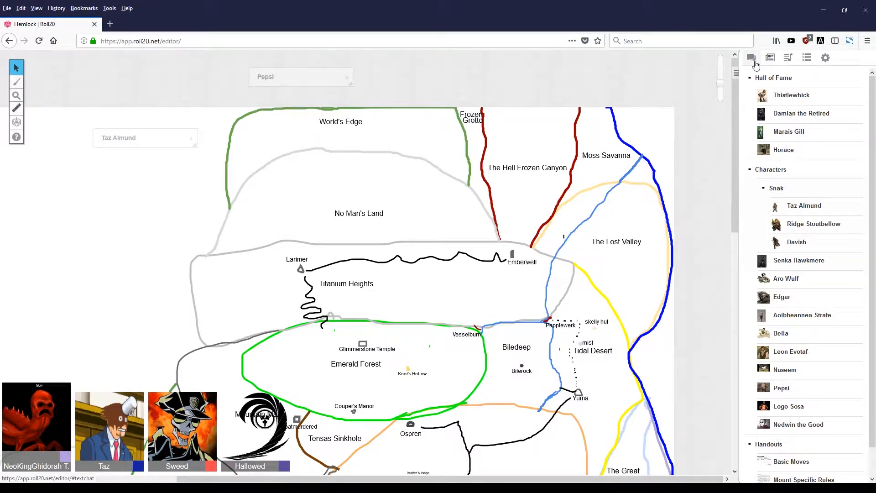
click(751, 58)
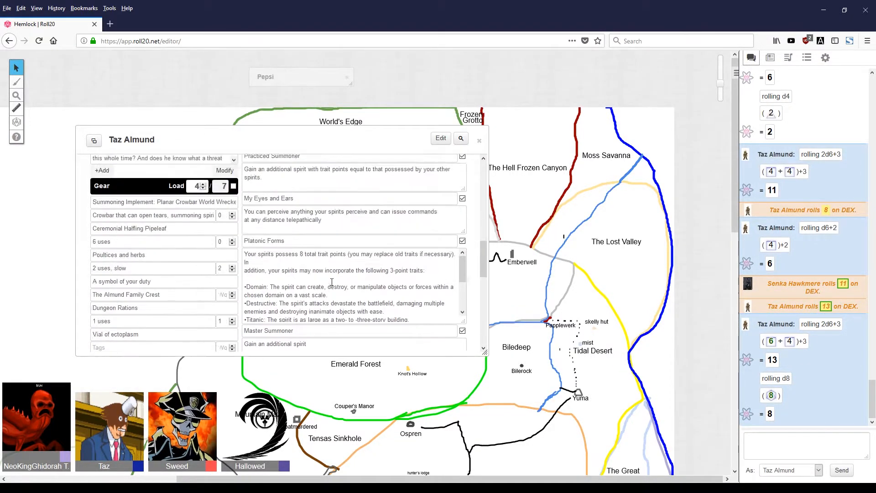
Step: Restore Taz Almund's window, read his Gear and Moves, then minimize his sheet
click(151, 166)
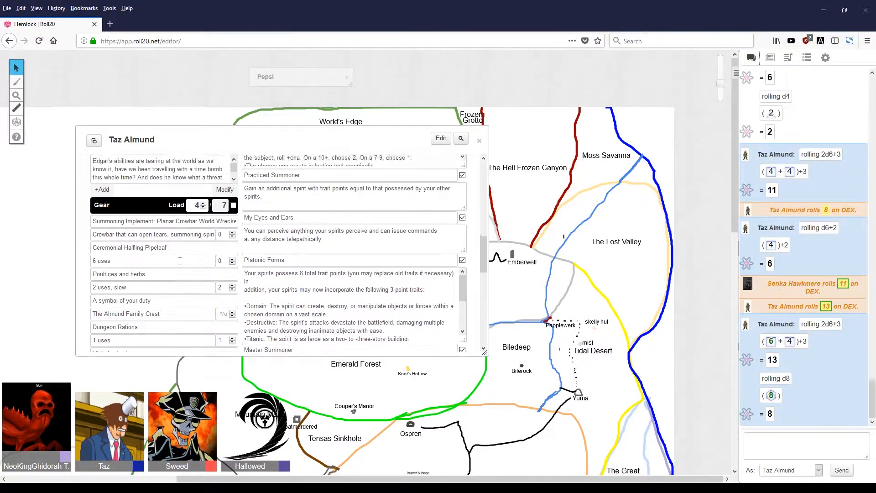
click(150, 166)
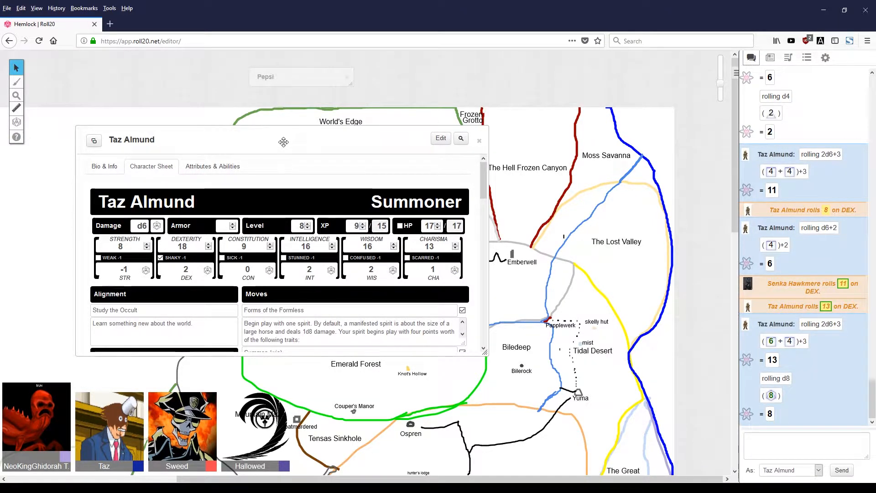
click(479, 139)
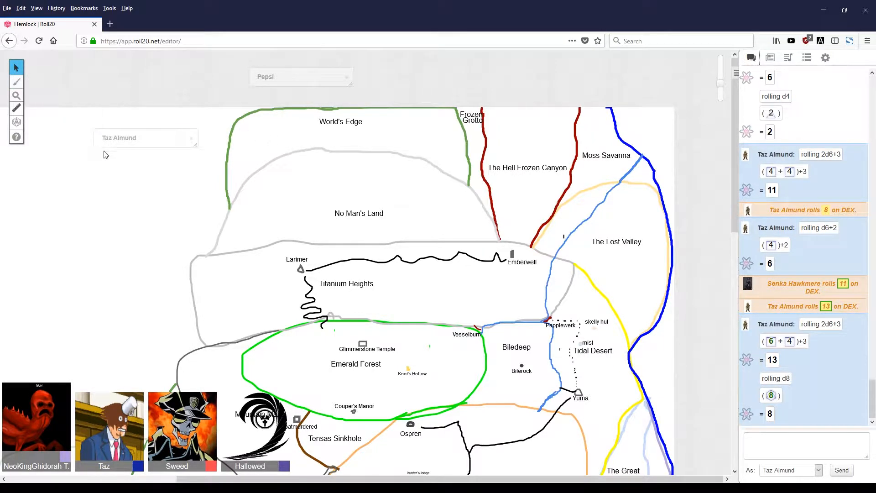
click(119, 138)
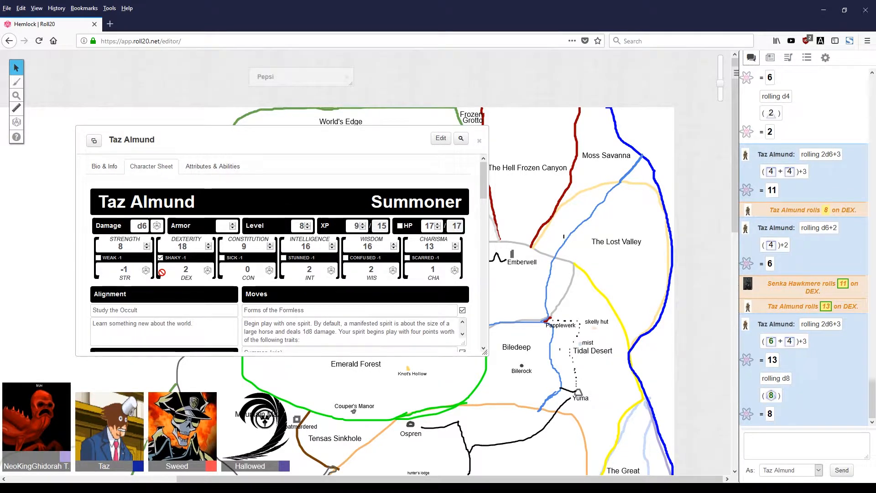
click(480, 141)
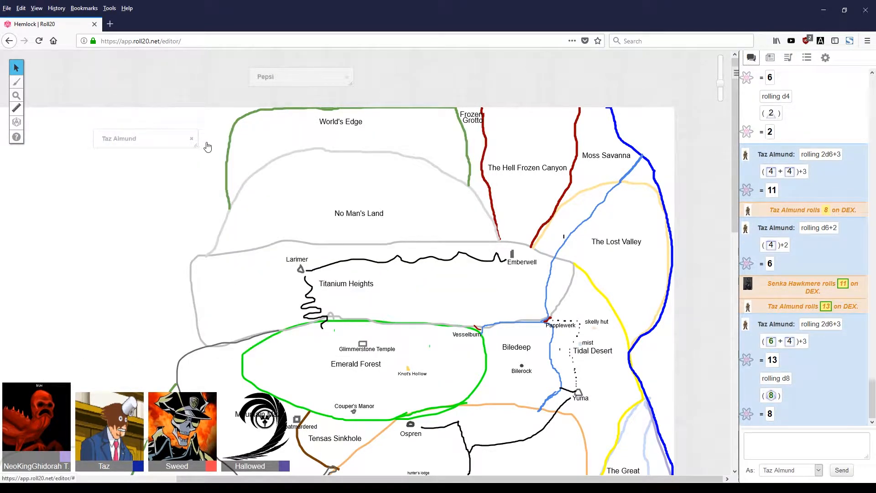
drag(145, 138, 100, 101)
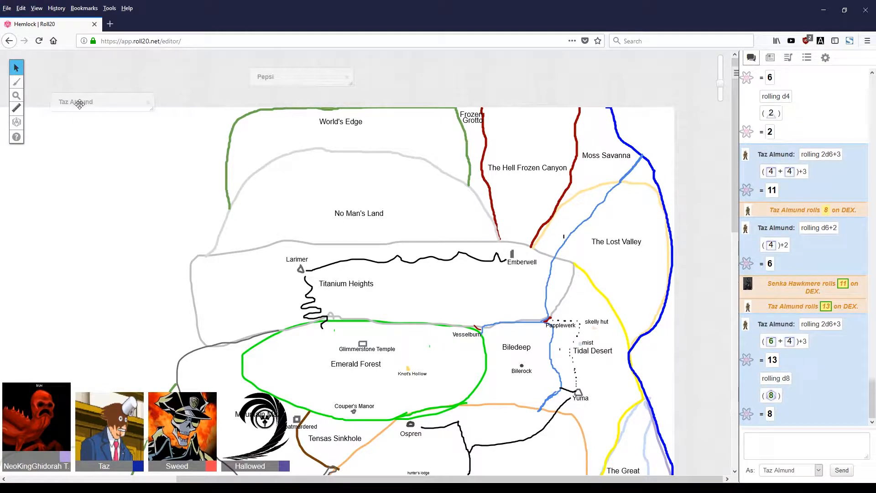
click(76, 102)
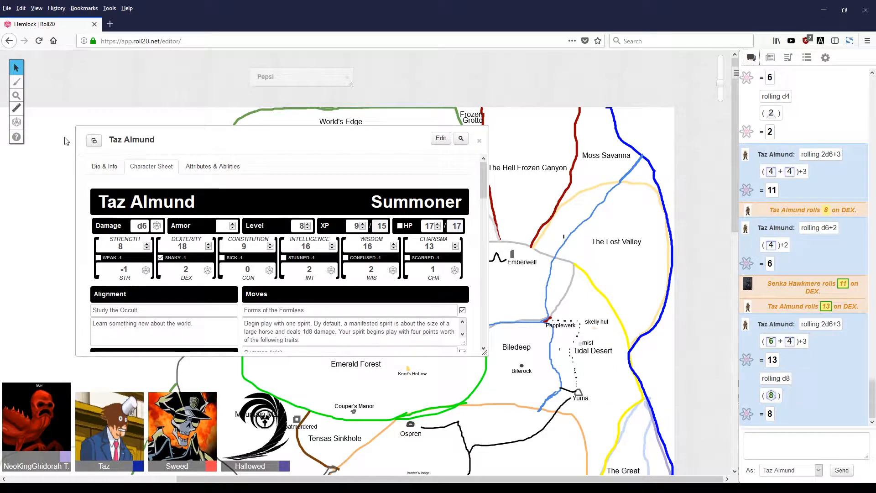
mouse_move(221, 272)
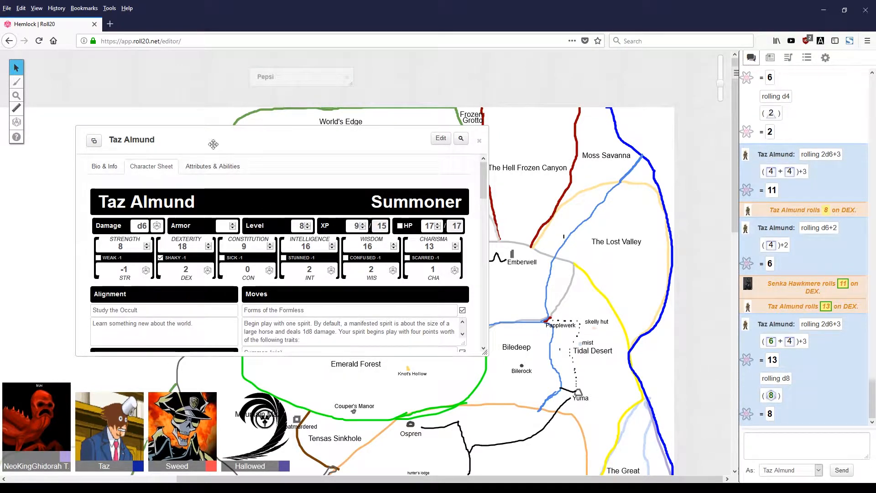
click(479, 139)
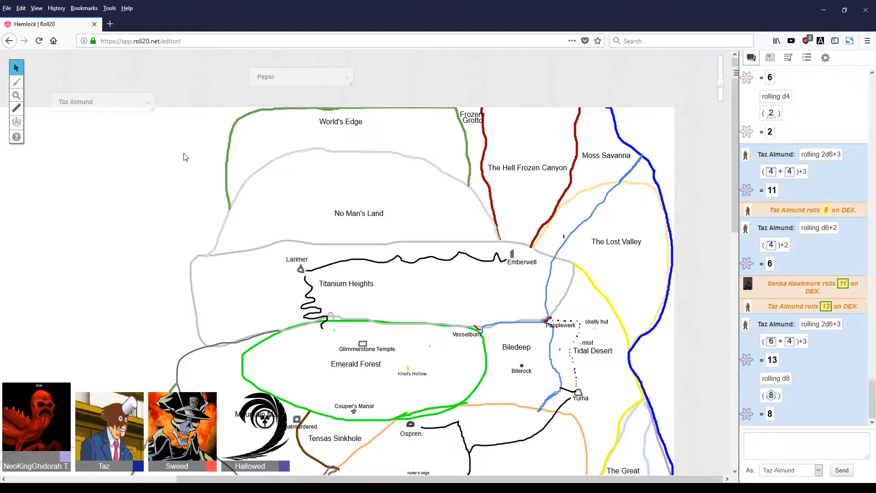
mouse_move(92, 97)
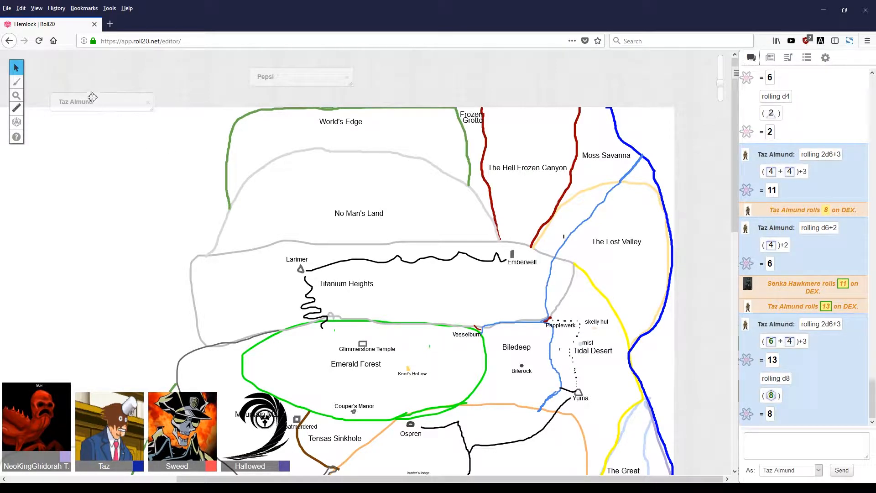
click(100, 101)
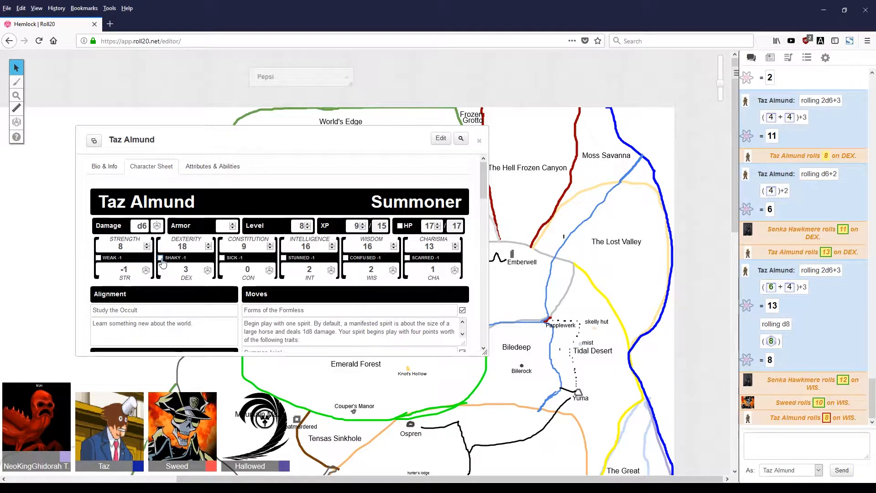
Step: Mark Taz Almund with the CONFUSED -1 debility on his sheet
click(161, 258)
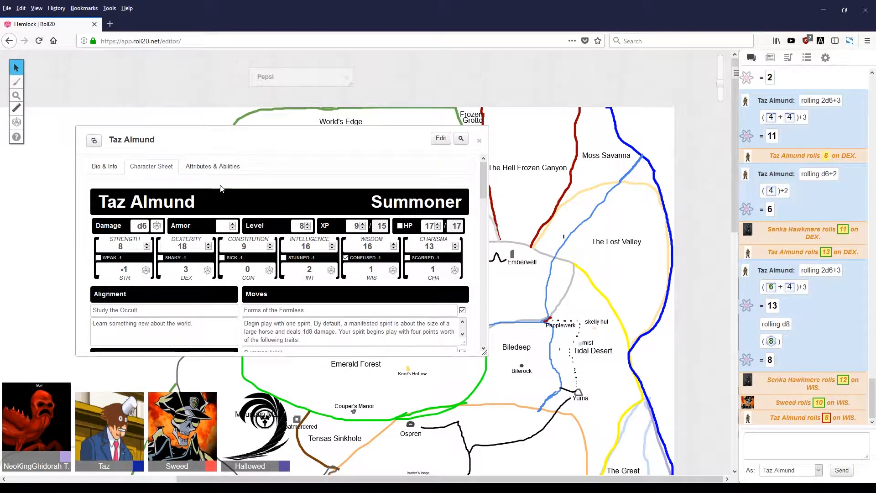
mouse_move(176, 191)
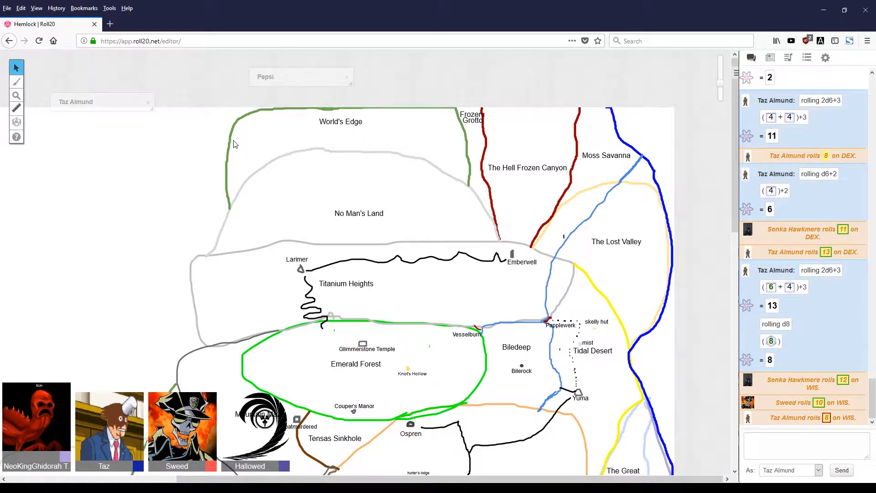
mouse_move(237, 146)
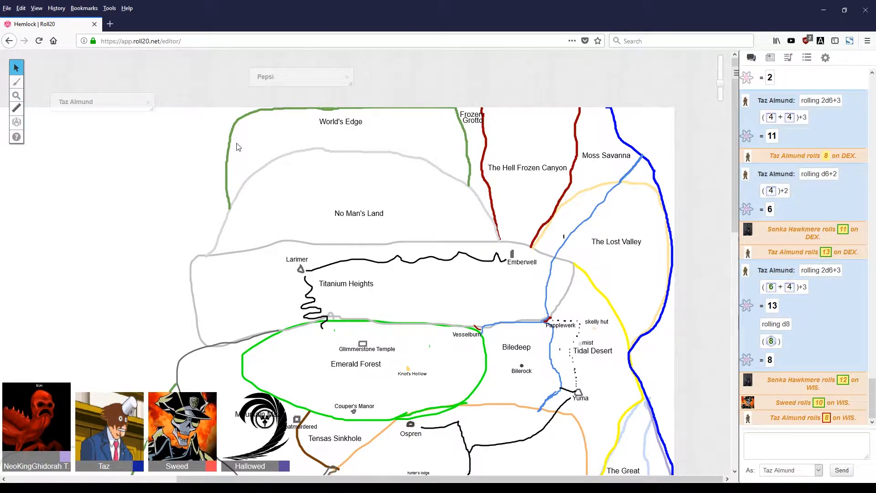